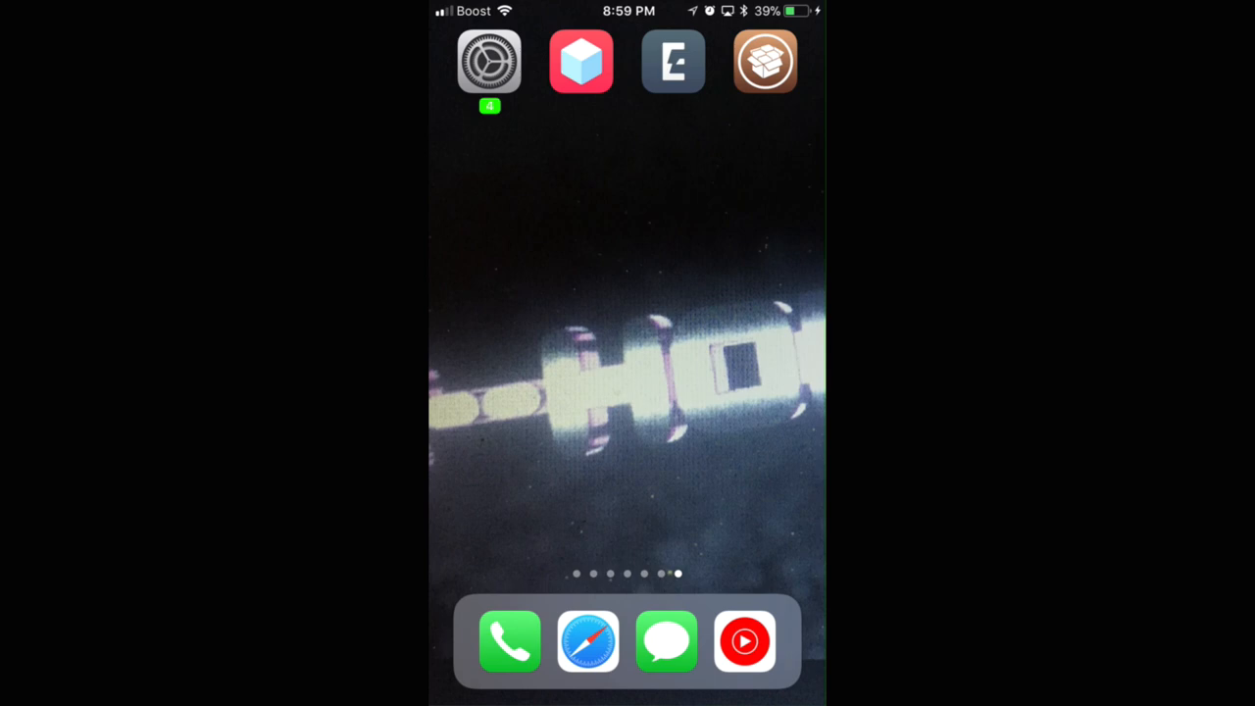
Browse tweakboxapp.com in Safari and show the overview of all open tabs
{"action": "left_click", "coordinate": [588, 642]}
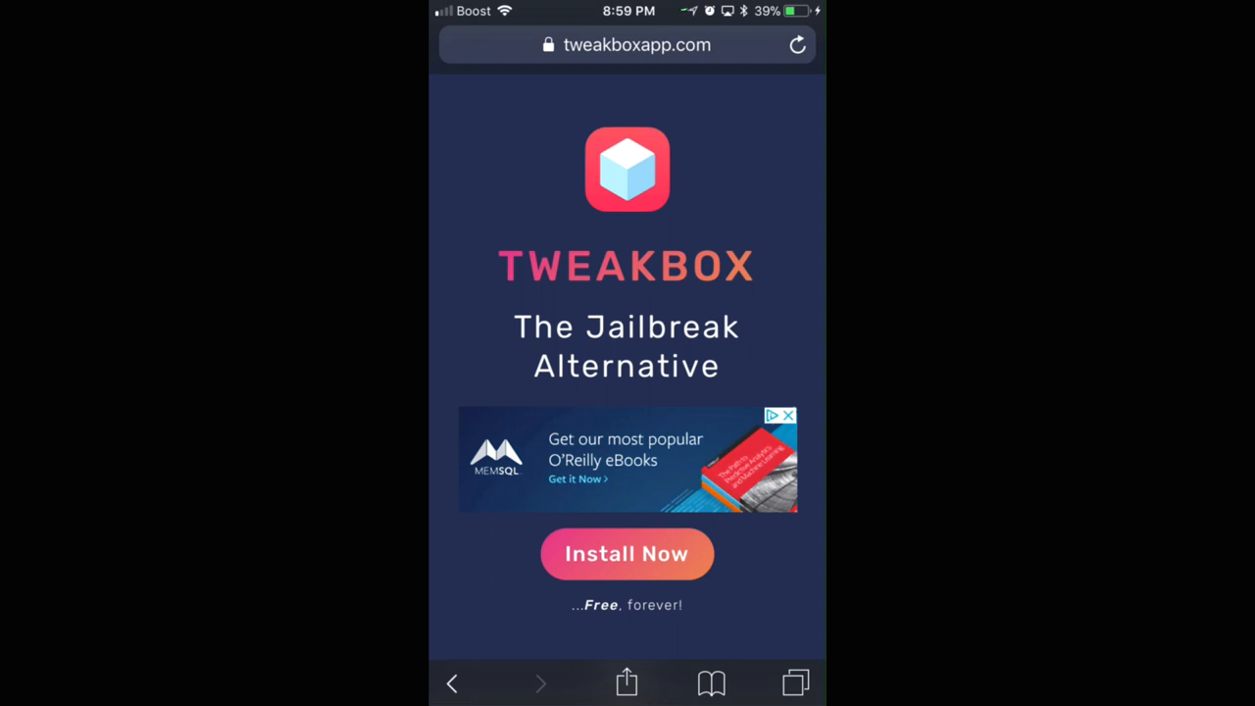
{"action": "scroll", "scroll_direction": "down", "scroll_amount": 3}
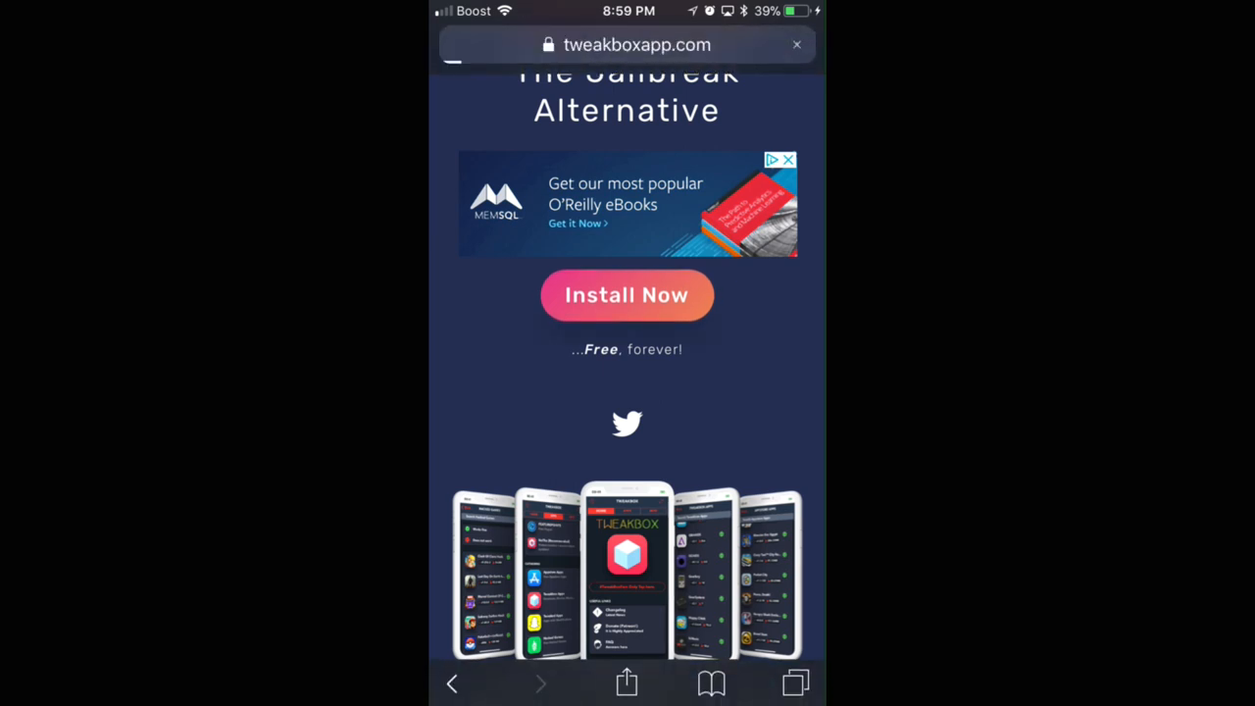
{"action": "left_click", "coordinate": [628, 295]}
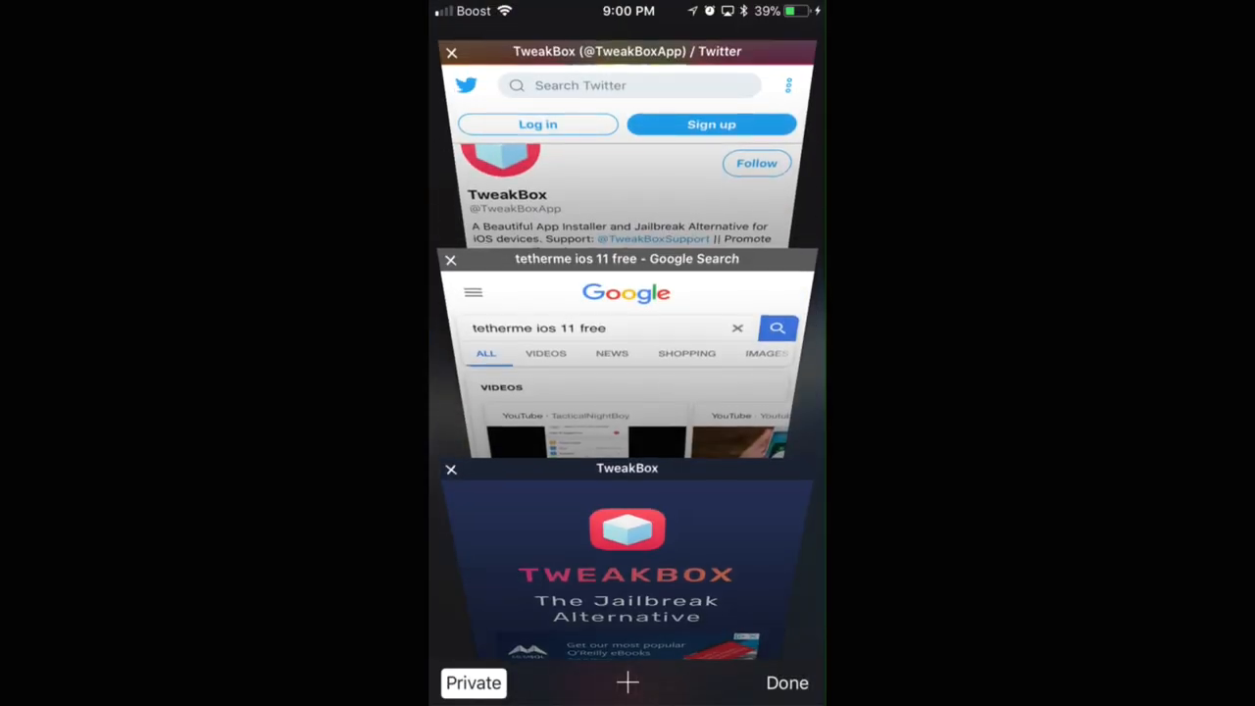
View the TweakBox profile and DREAM WIZARDZ enterprise app under General > Profiles & Device Management
{"action": "left_click", "coordinate": [789, 683]}
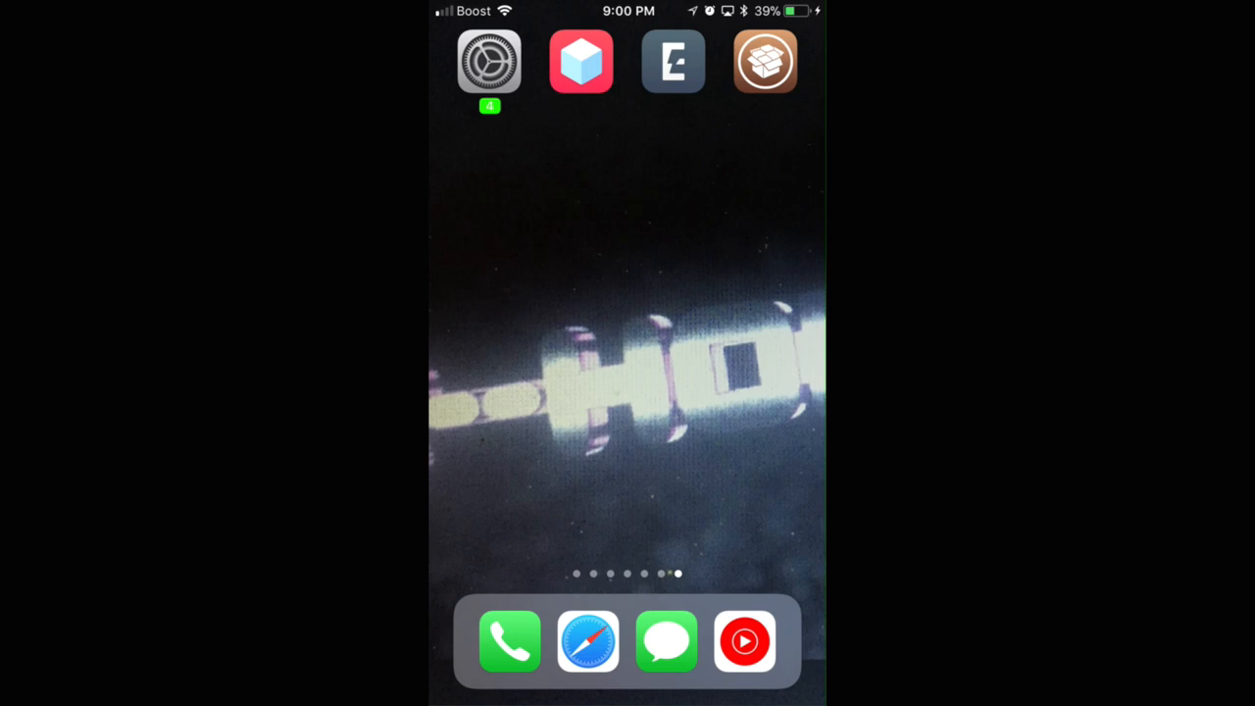
{"action": "left_click", "coordinate": [489, 61]}
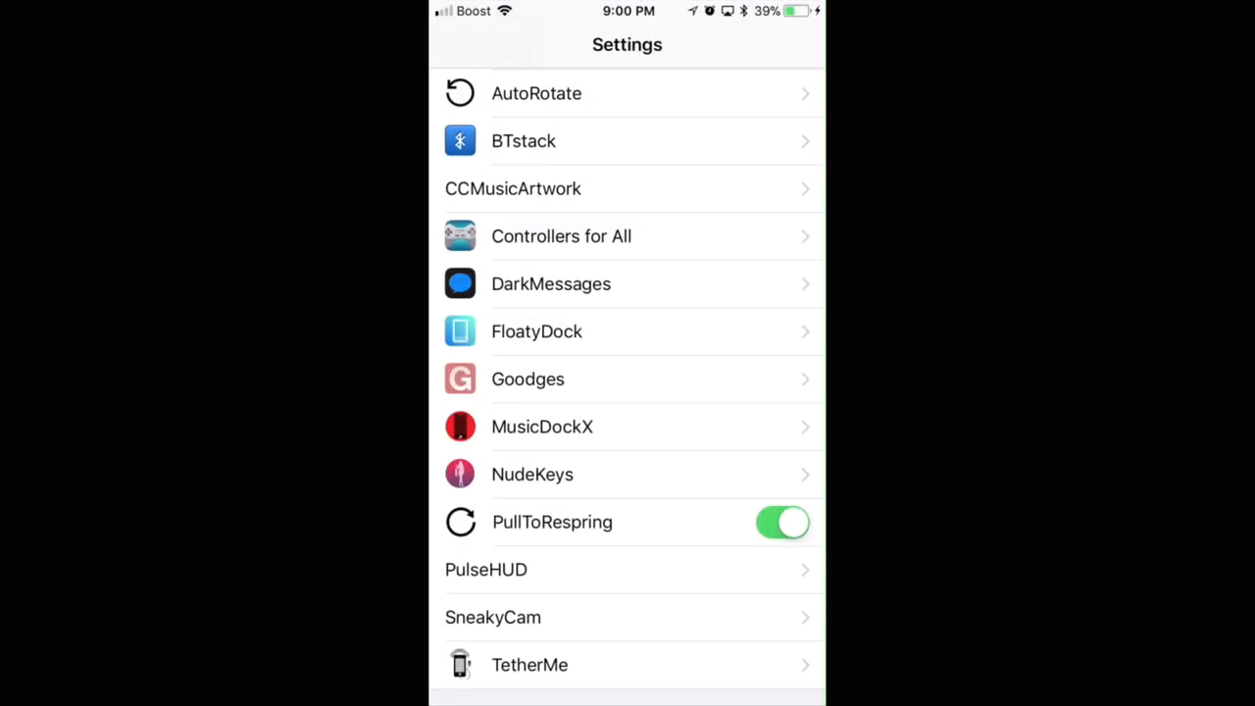
{"action": "scroll", "scroll_direction": "up", "scroll_amount": 3}
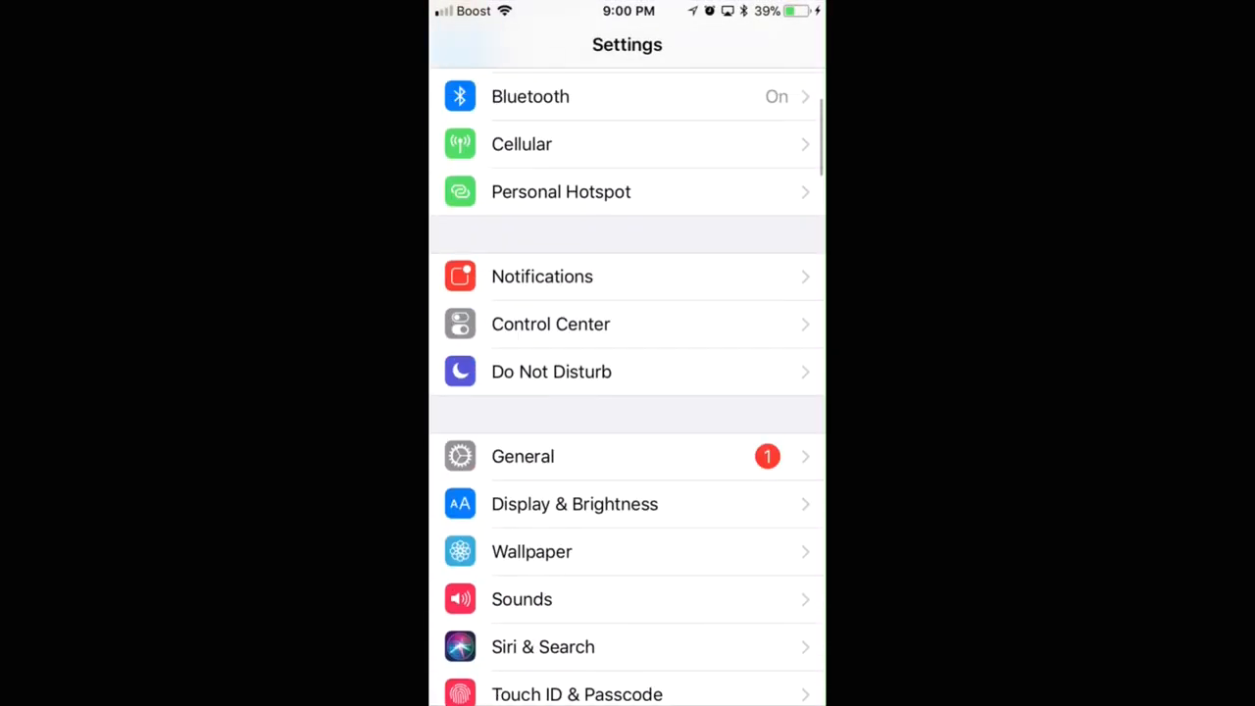
{"action": "left_click", "coordinate": [522, 455]}
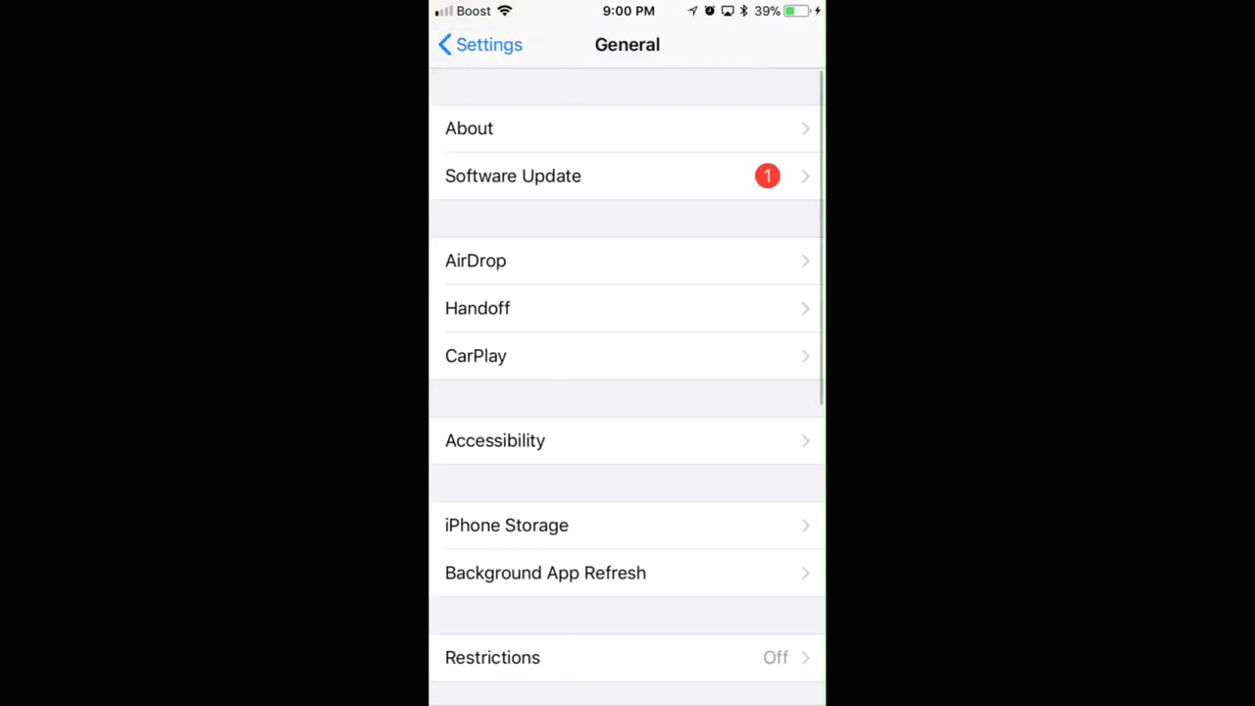
{"action": "scroll", "scroll_direction": "down", "scroll_amount": 3}
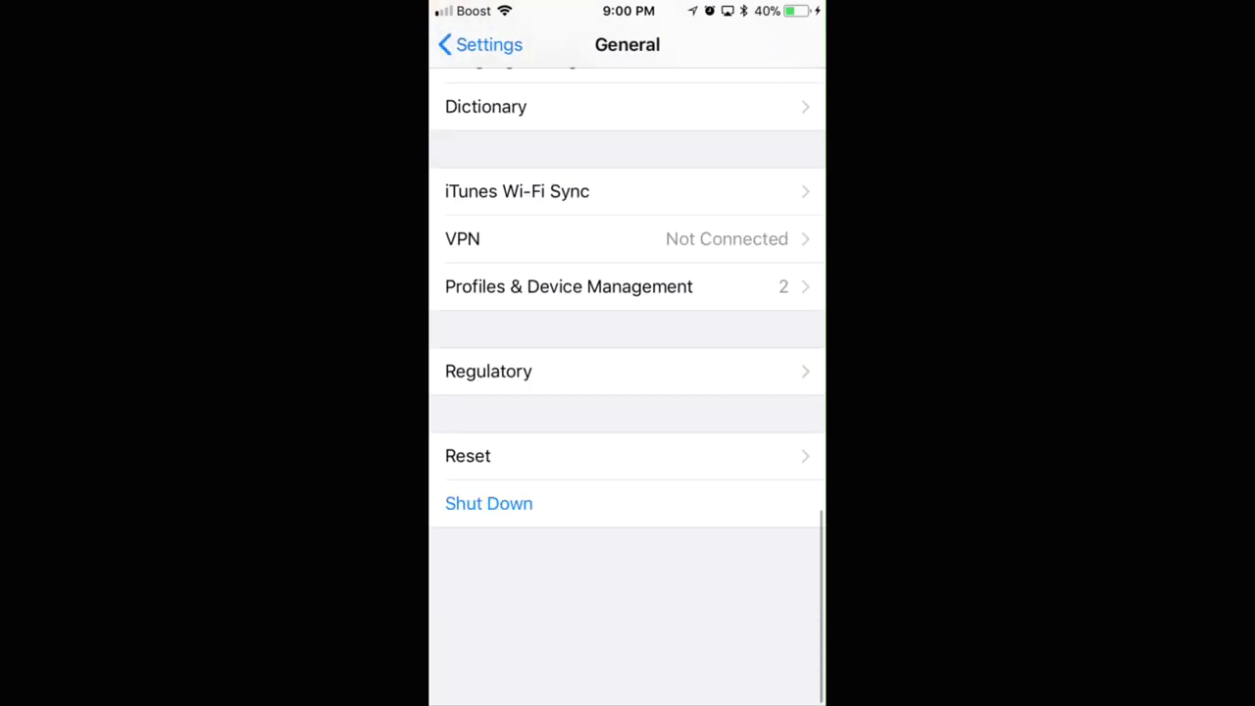
{"action": "left_click", "coordinate": [568, 287]}
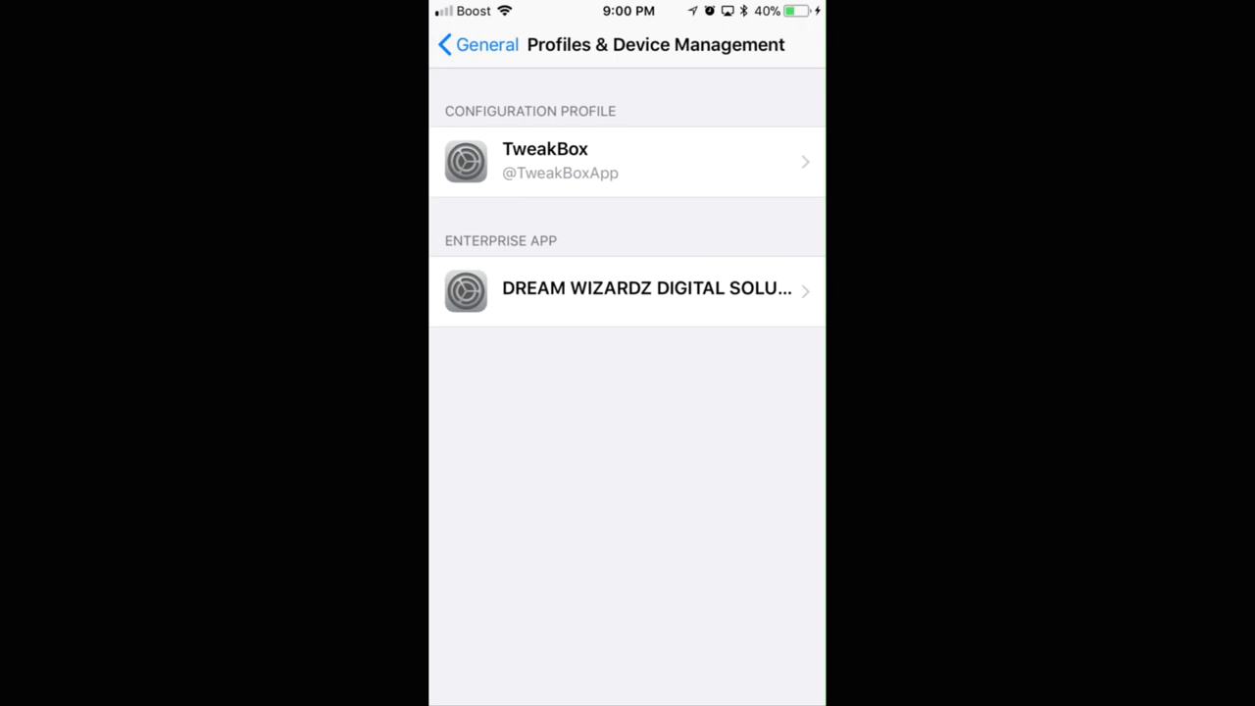
{"action": "left_click", "coordinate": [627, 161]}
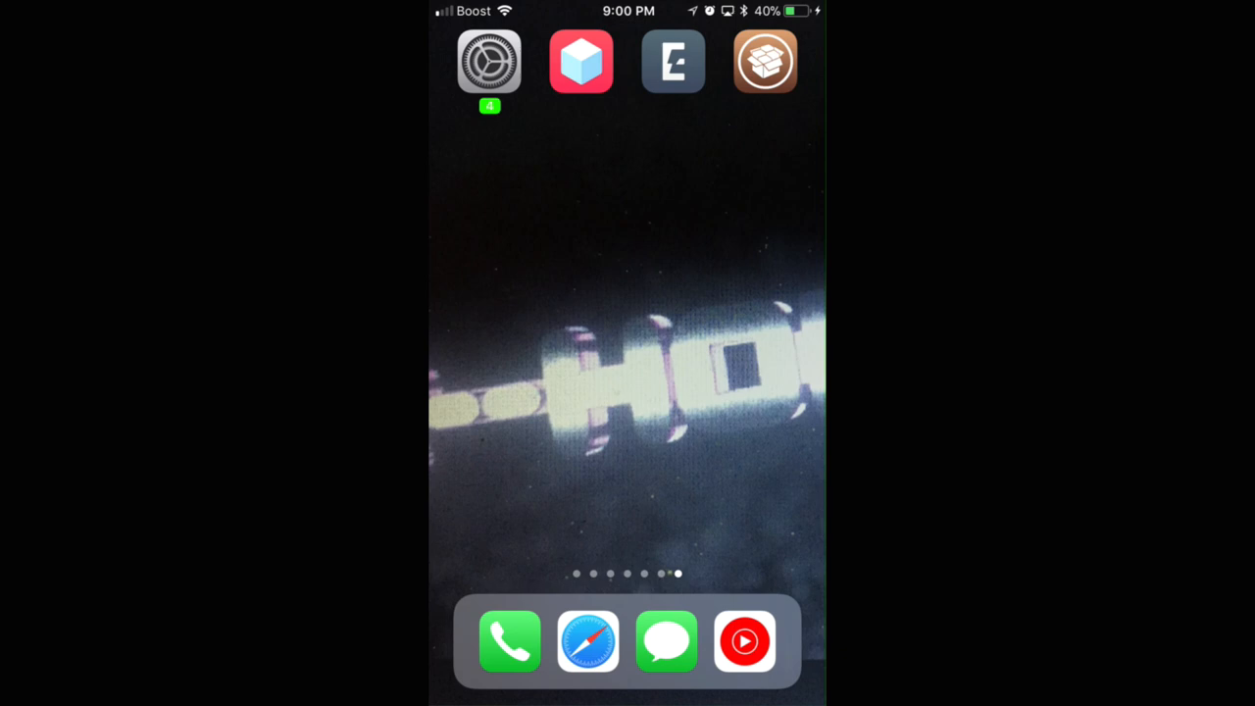
Browse TweakBox's Tweakbox Apps category down to an Electra jailbreak entry
{"action": "left_click", "coordinate": [580, 60]}
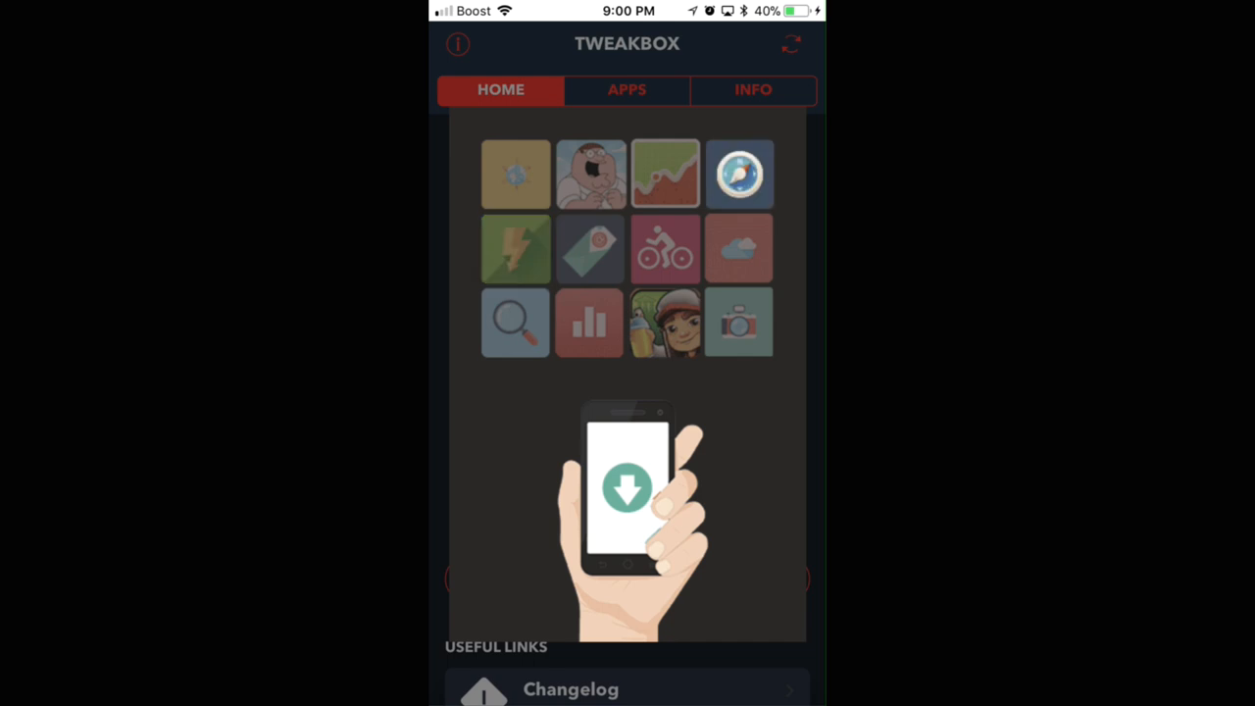
{"action": "left_click", "coordinate": [457, 43]}
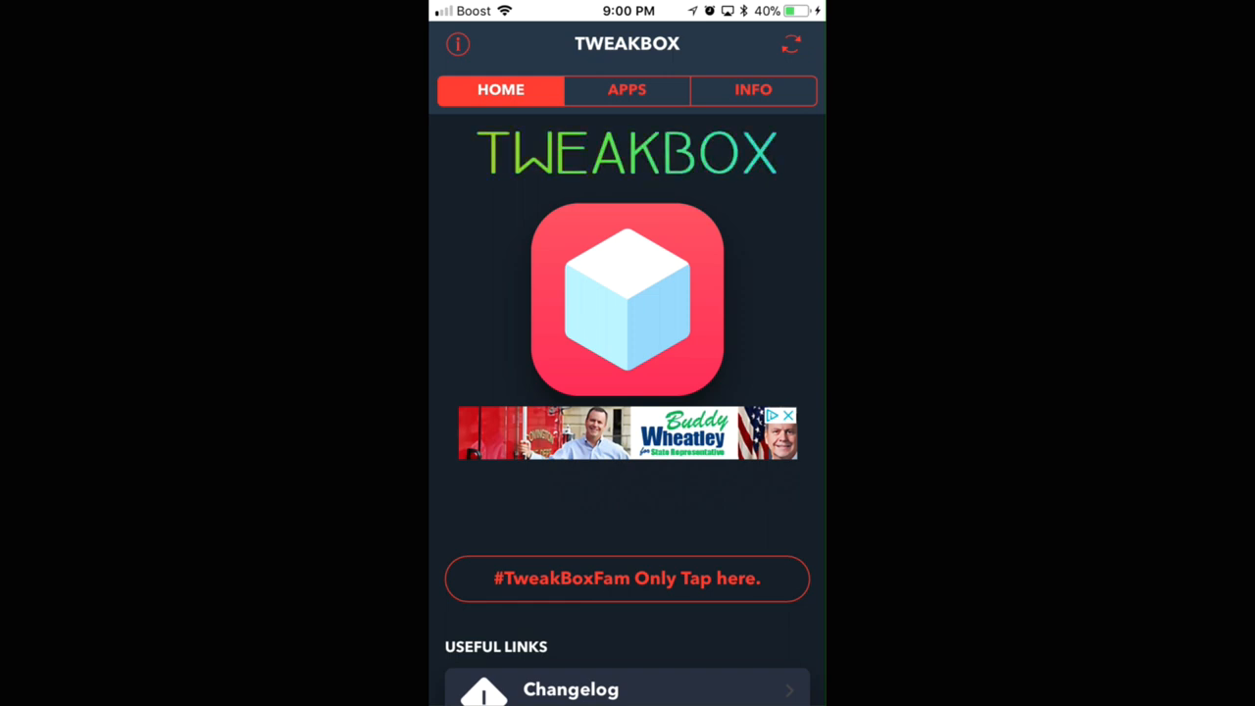
{"action": "left_click", "coordinate": [627, 90]}
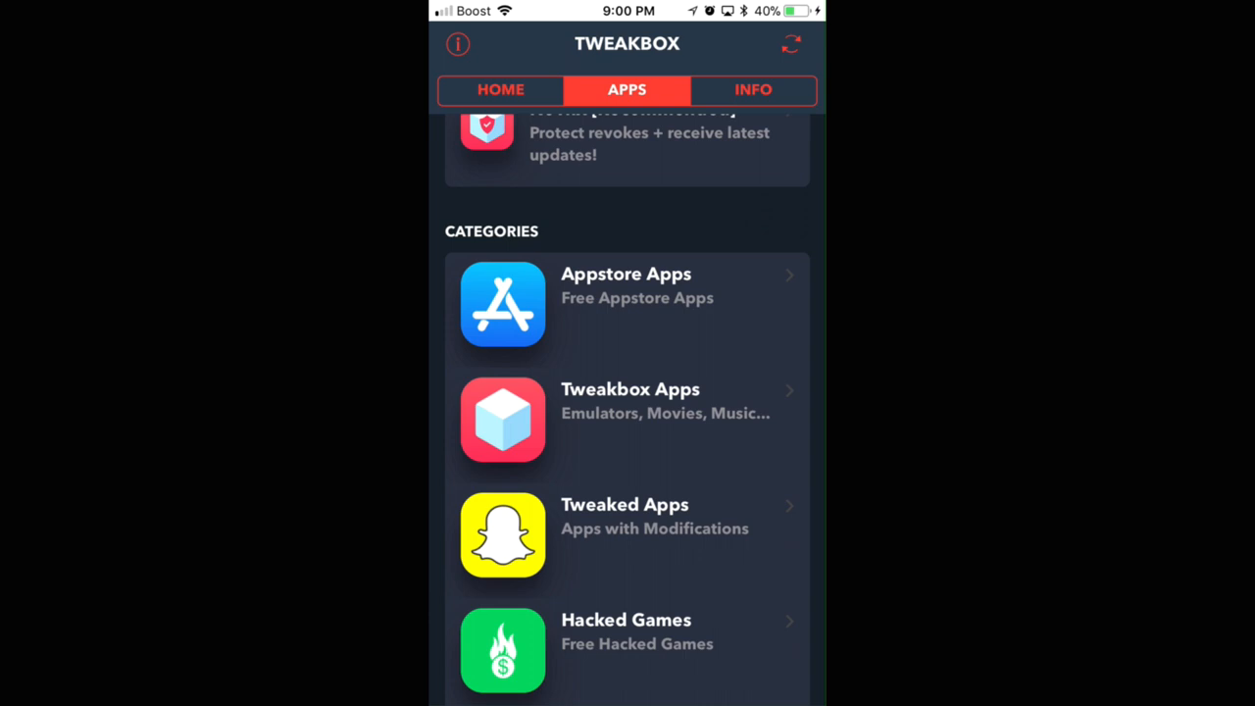
{"action": "left_click", "coordinate": [627, 419]}
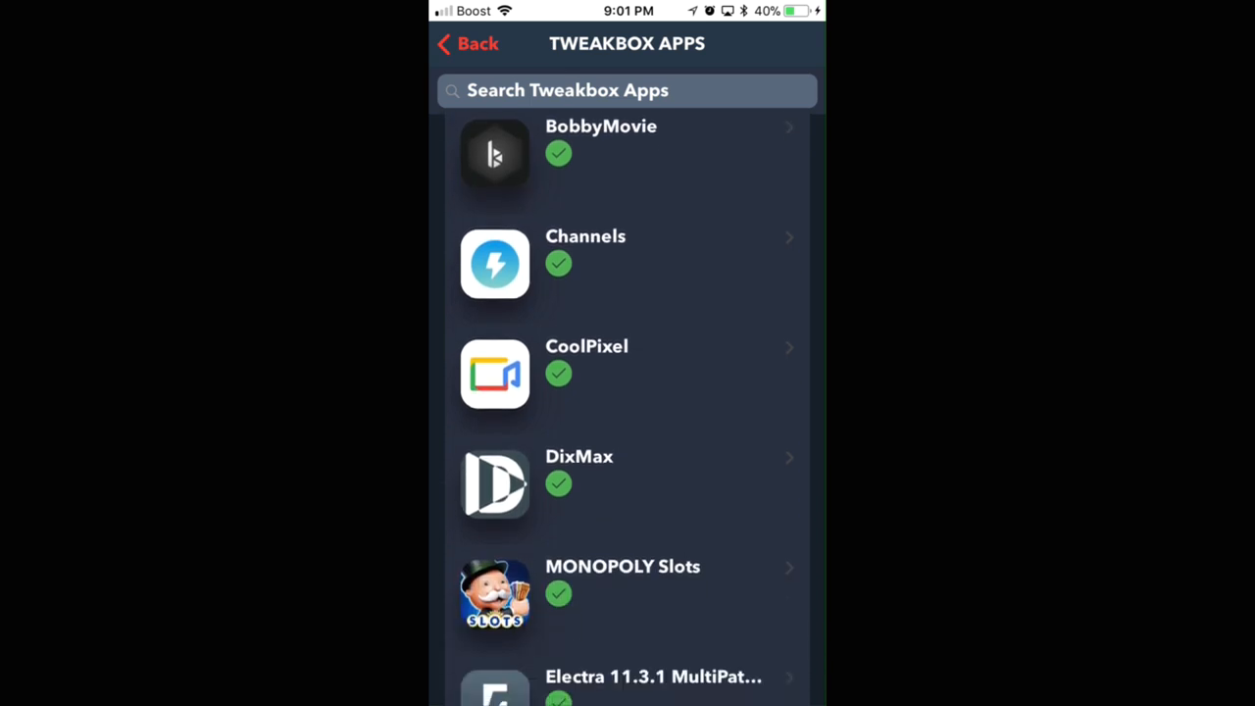
{"action": "scroll", "scroll_direction": "down", "scroll_amount": 3}
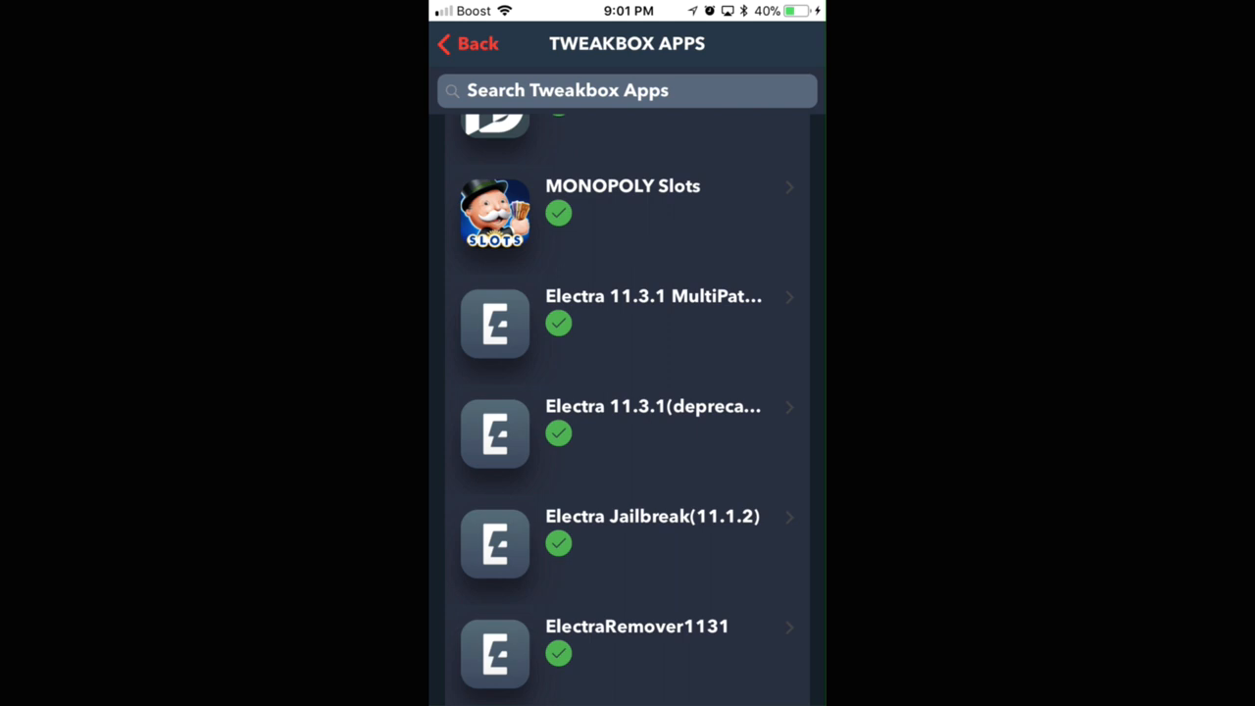
{"action": "left_click", "coordinate": [628, 309]}
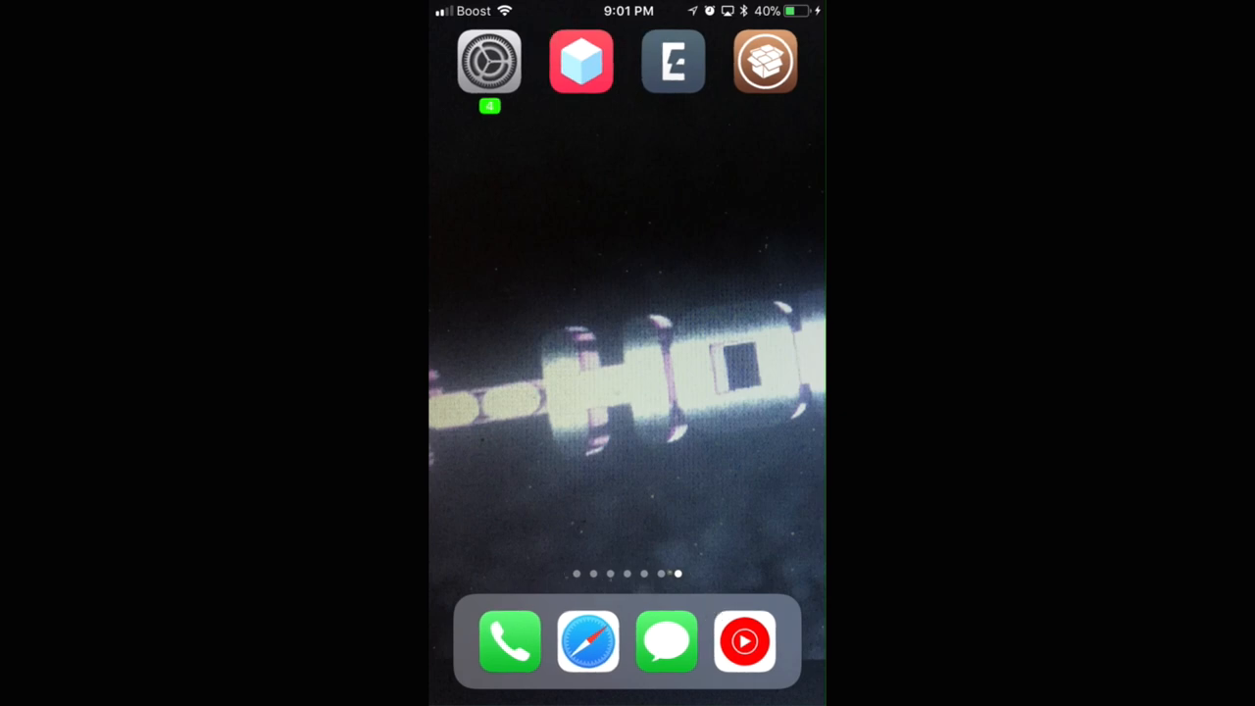
Check the enterprise app developer's details in Settings device management
{"action": "left_click", "coordinate": [490, 61]}
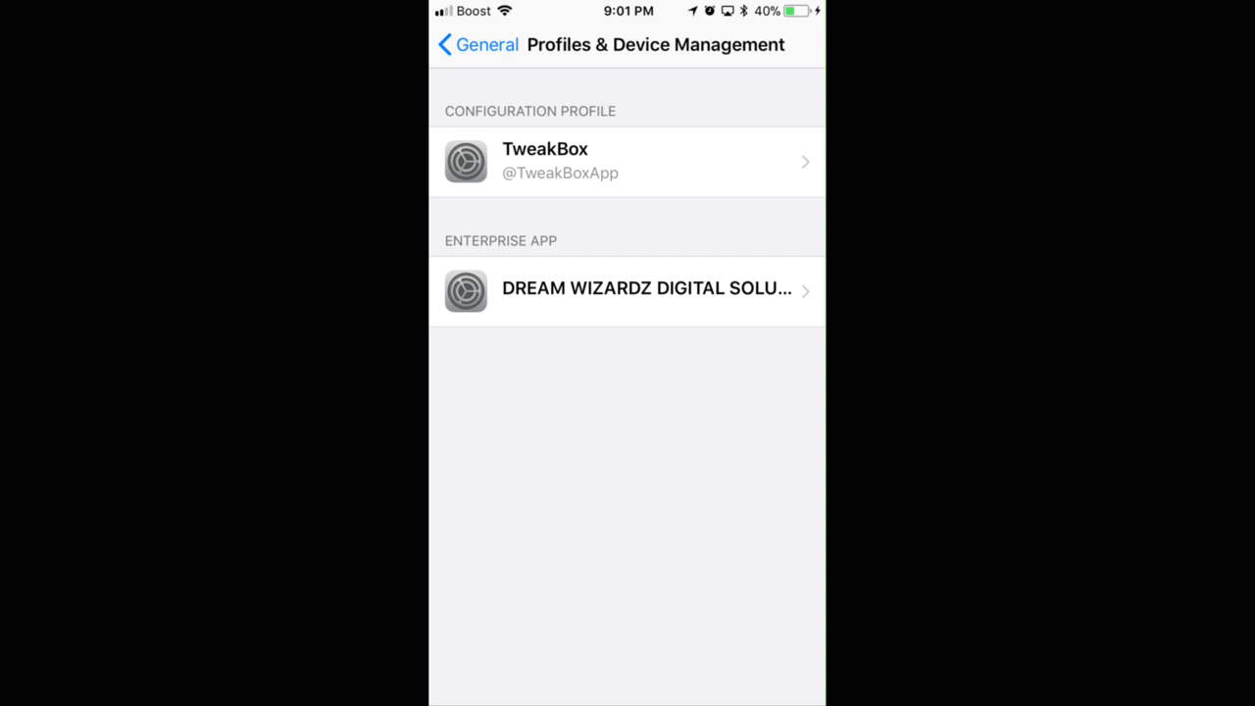
{"action": "left_click", "coordinate": [628, 290]}
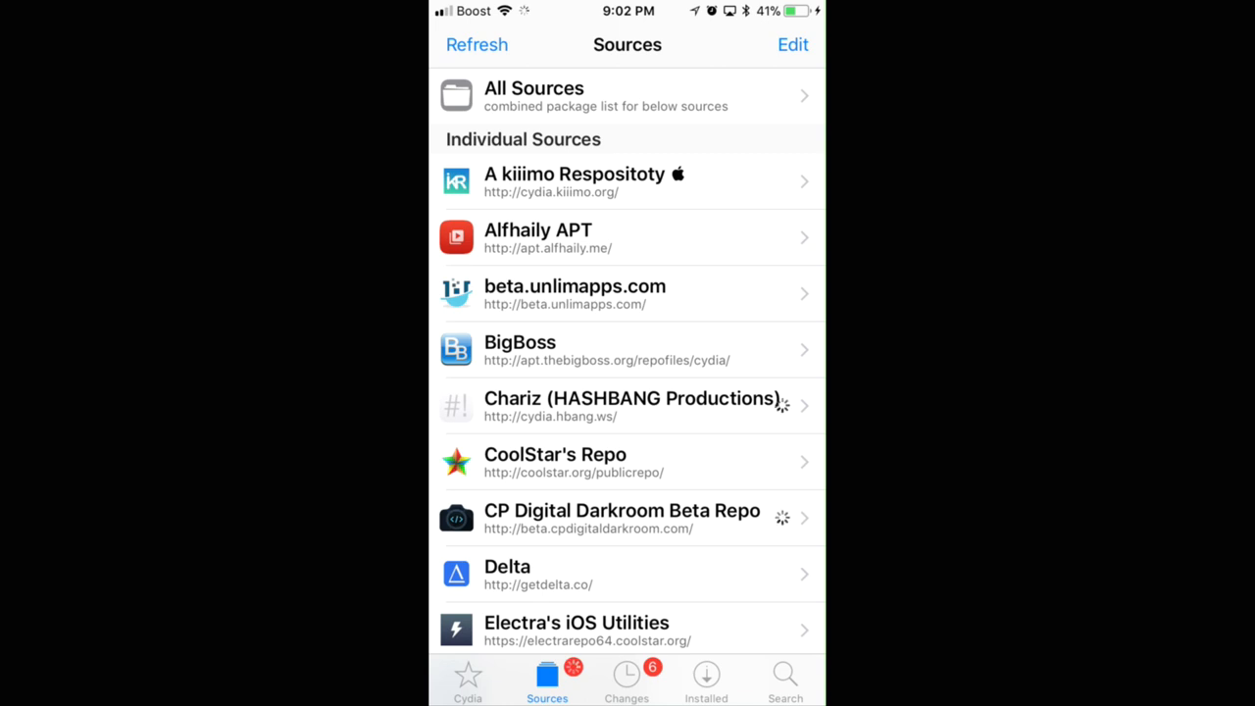
Refresh Cydia's package database and return to the installed Sources list
{"action": "left_click", "coordinate": [467, 677]}
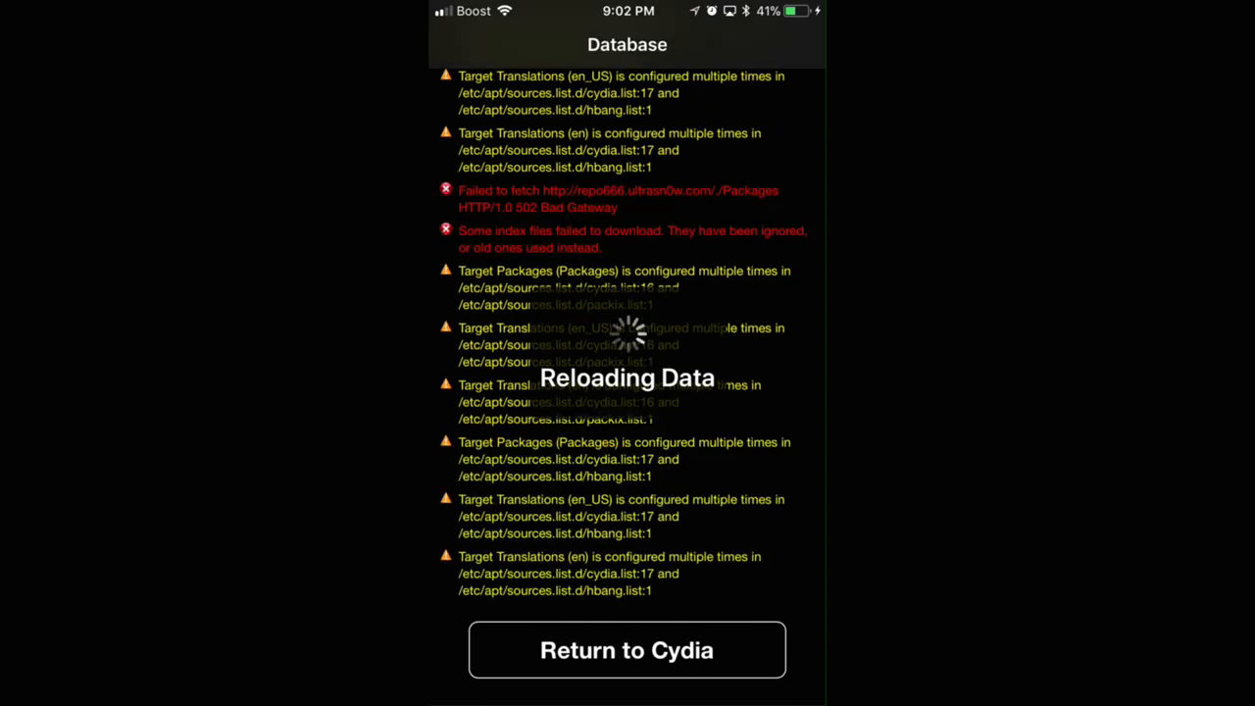
{"action": "left_click", "coordinate": [628, 649]}
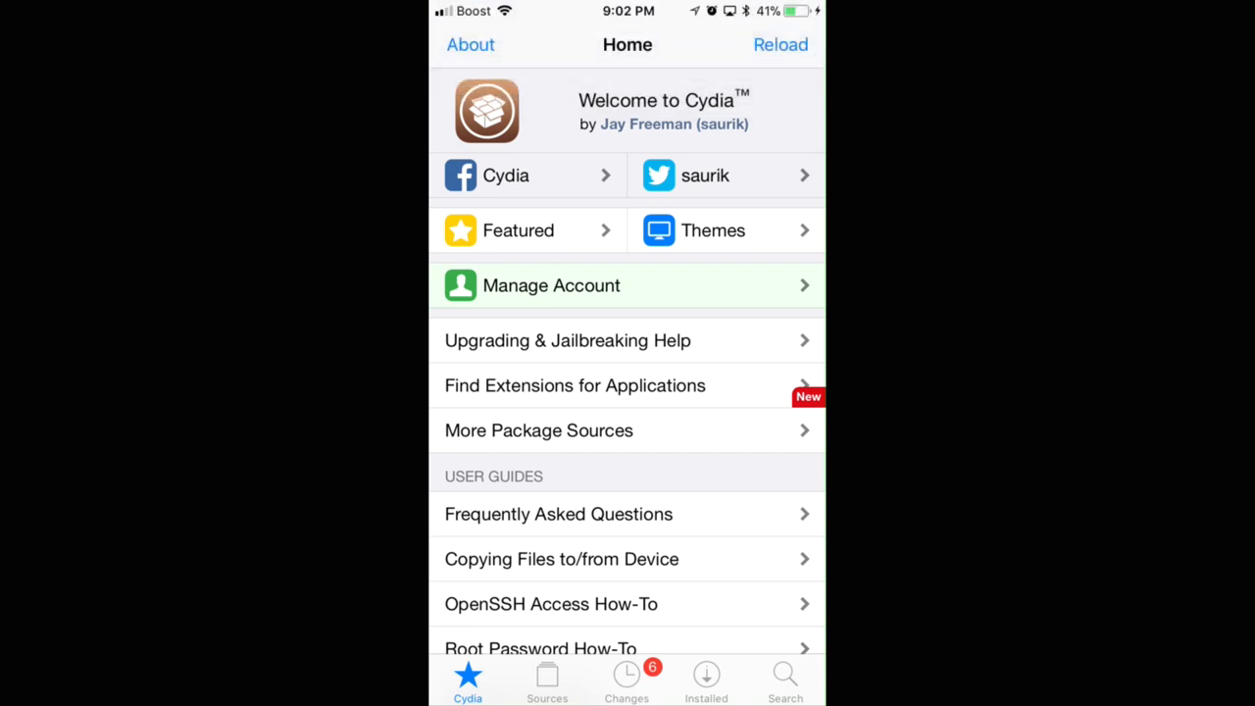
{"action": "left_click", "coordinate": [546, 677]}
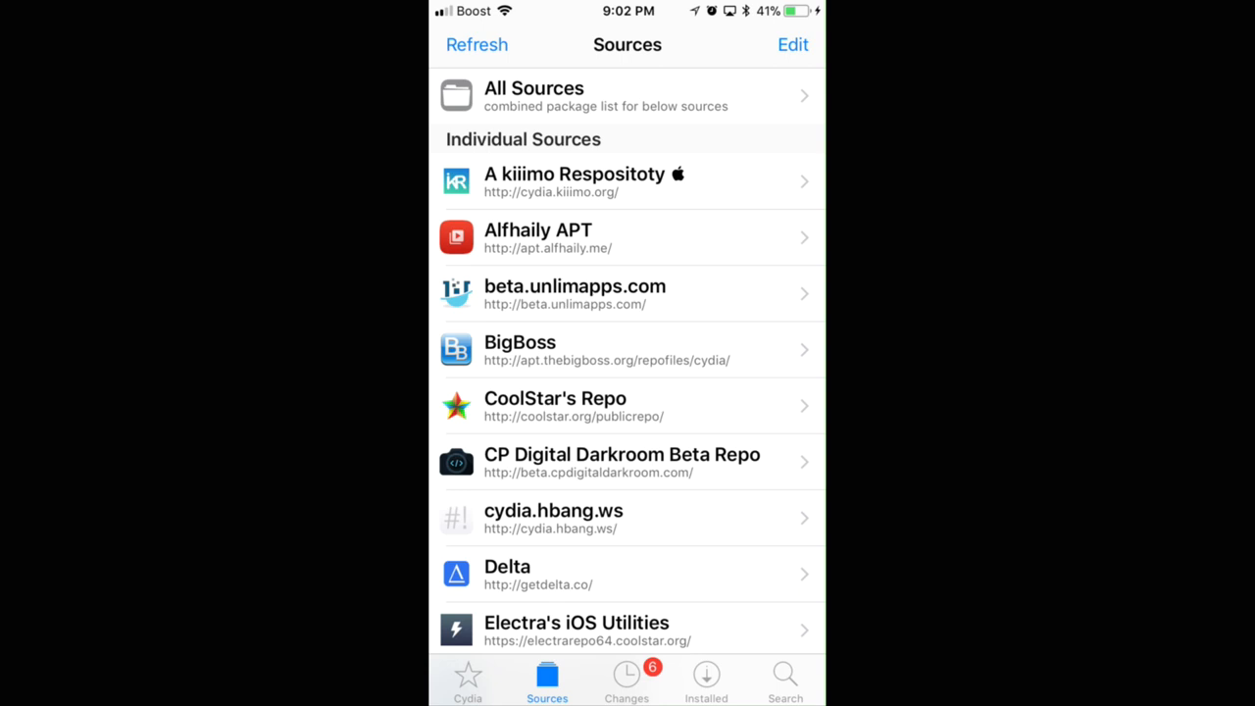
Dismiss the add-source URL prompt and show one repository's package Sections
{"action": "left_click", "coordinate": [792, 43]}
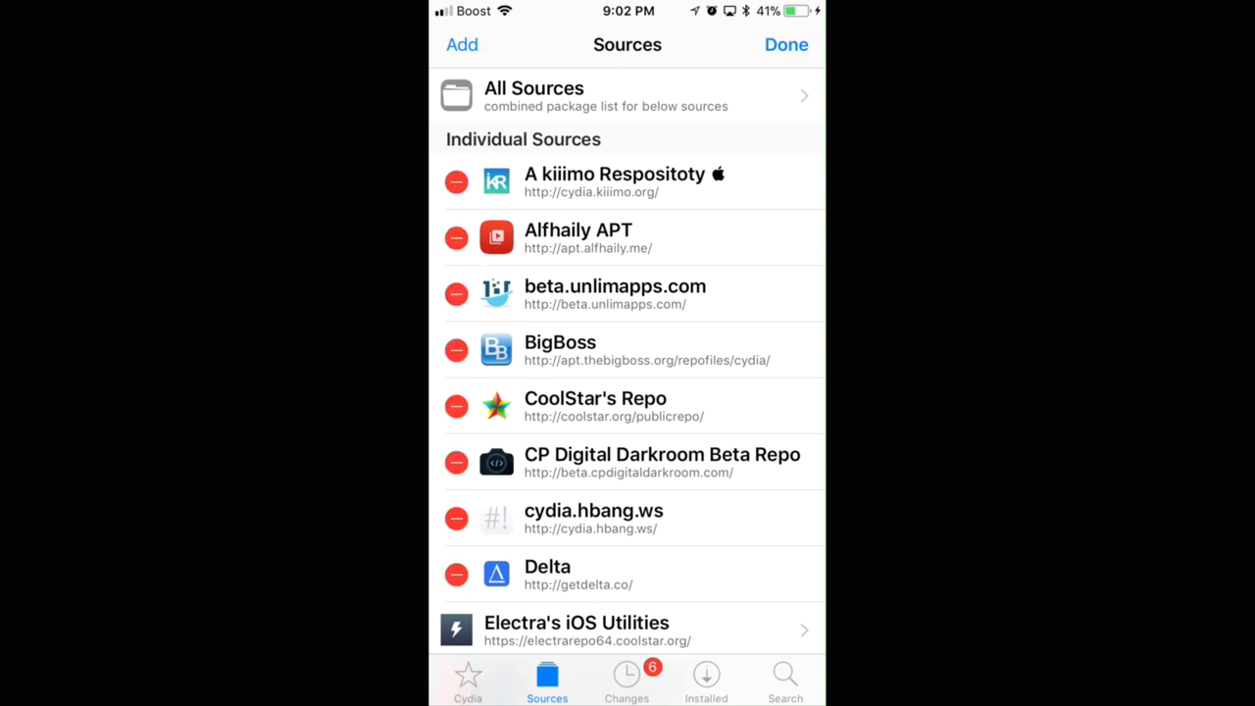
{"action": "left_click", "coordinate": [463, 43]}
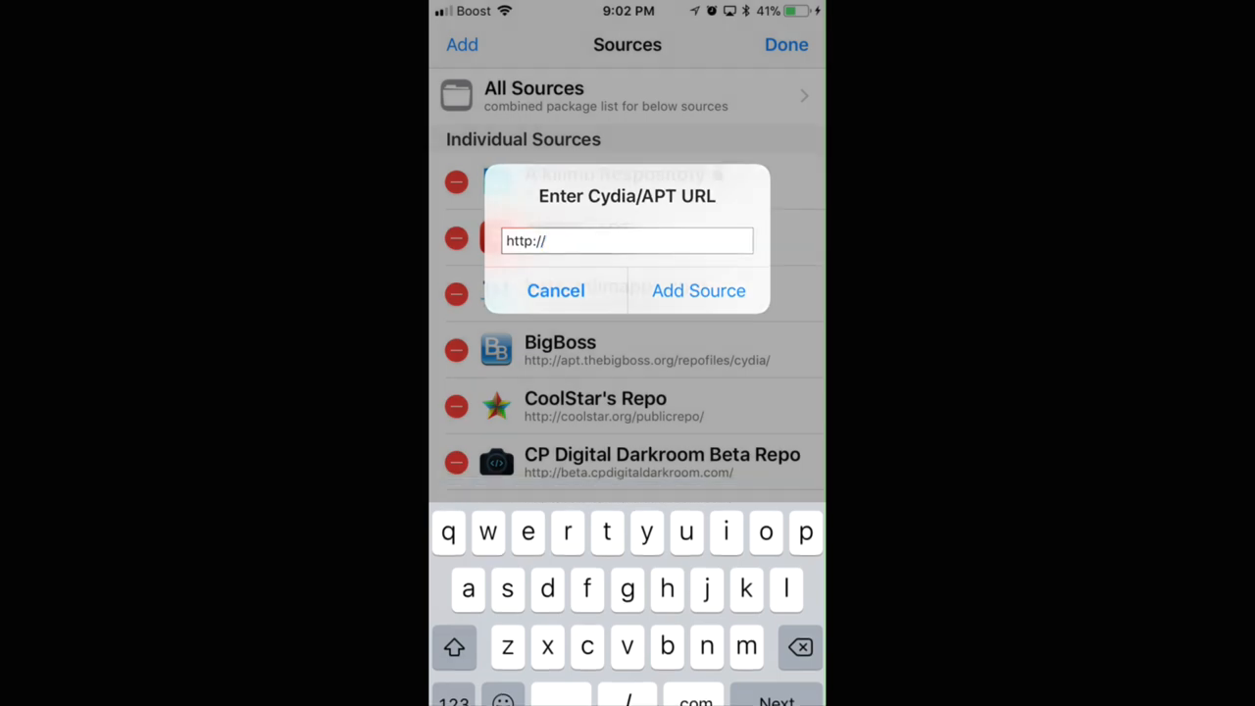
{"action": "left_click", "coordinate": [557, 290]}
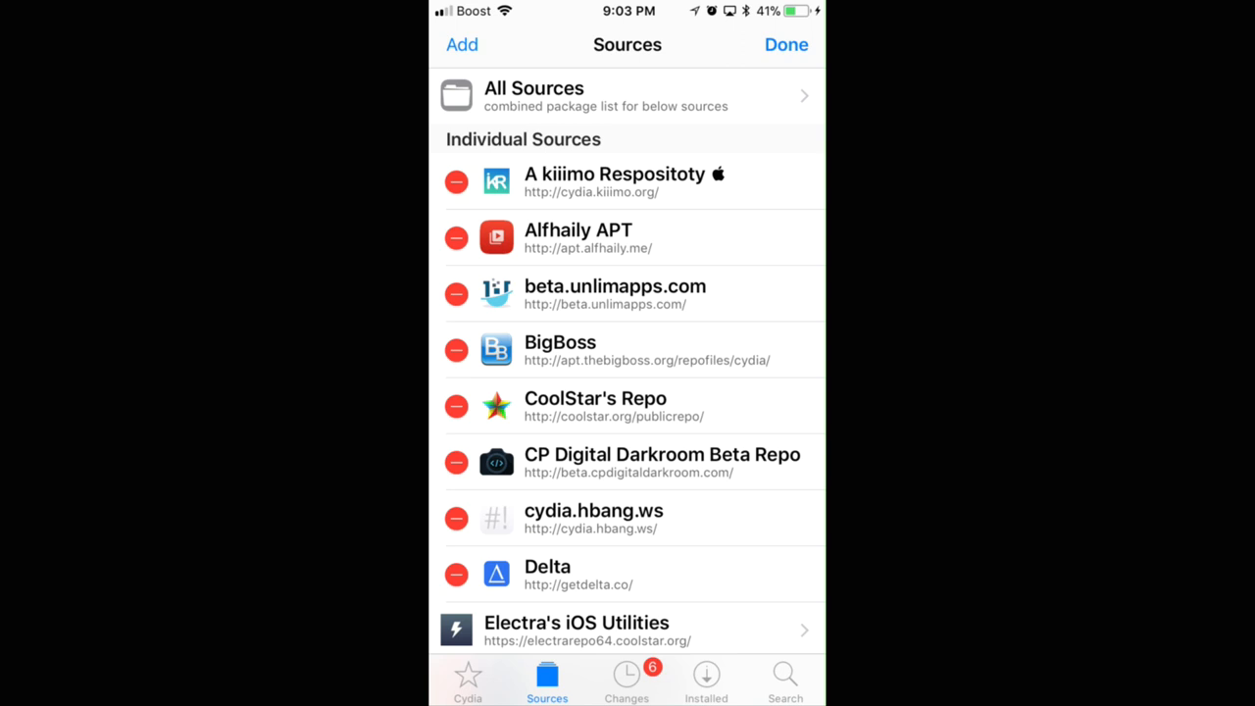
{"action": "left_click", "coordinate": [785, 43]}
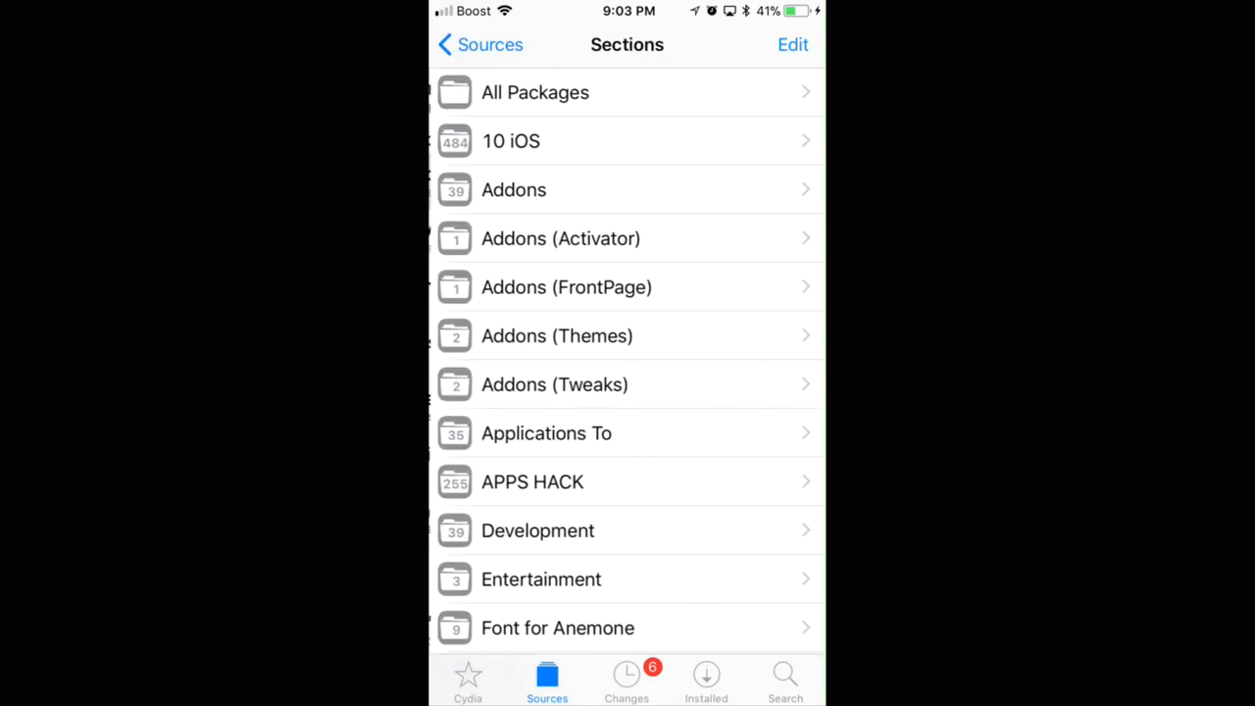
Confirm TetherMe is installed under the Networking section, then switch to Settings
{"action": "scroll", "scroll_direction": "down", "scroll_amount": 3}
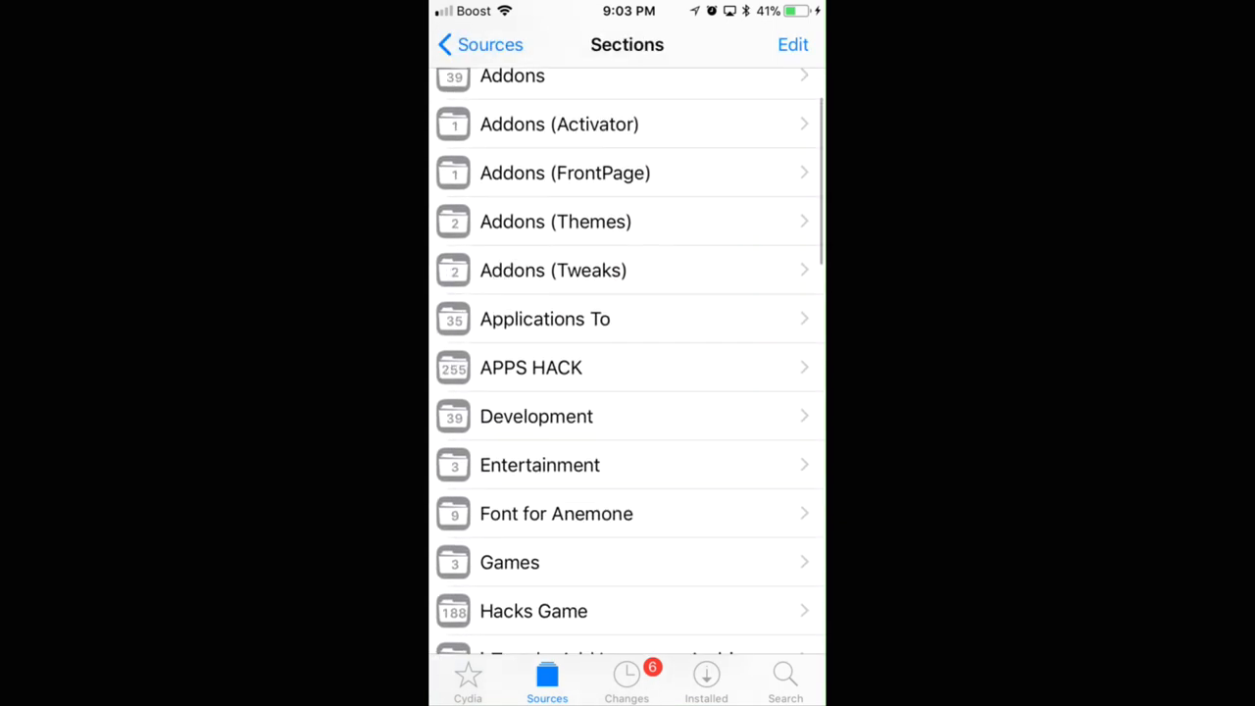
{"action": "scroll", "scroll_direction": "down", "scroll_amount": 3}
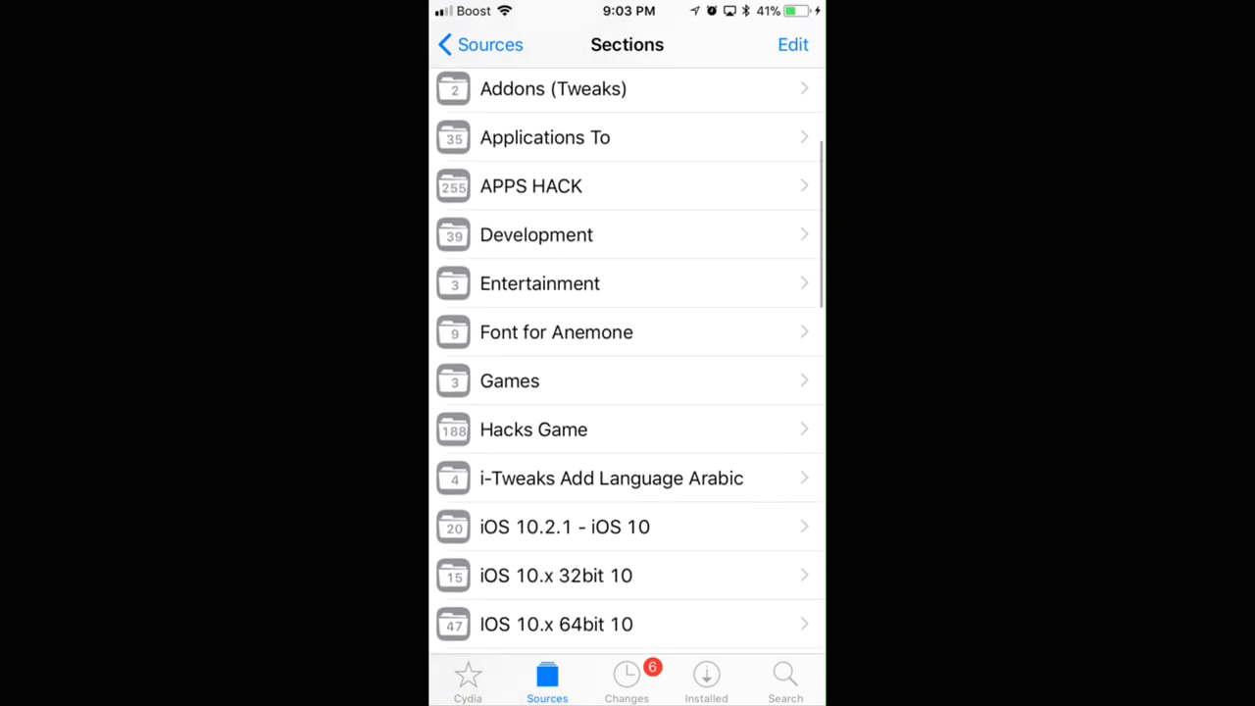
{"action": "scroll", "scroll_direction": "down", "scroll_amount": 3}
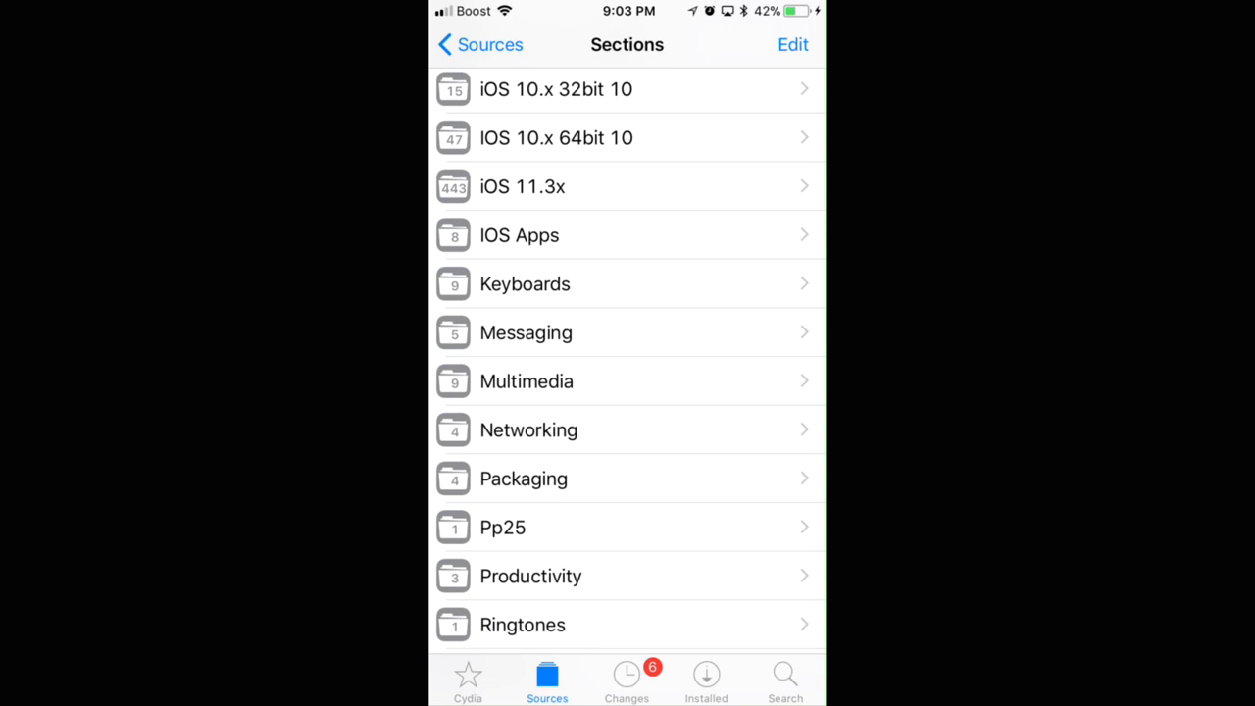
{"action": "left_click", "coordinate": [529, 429]}
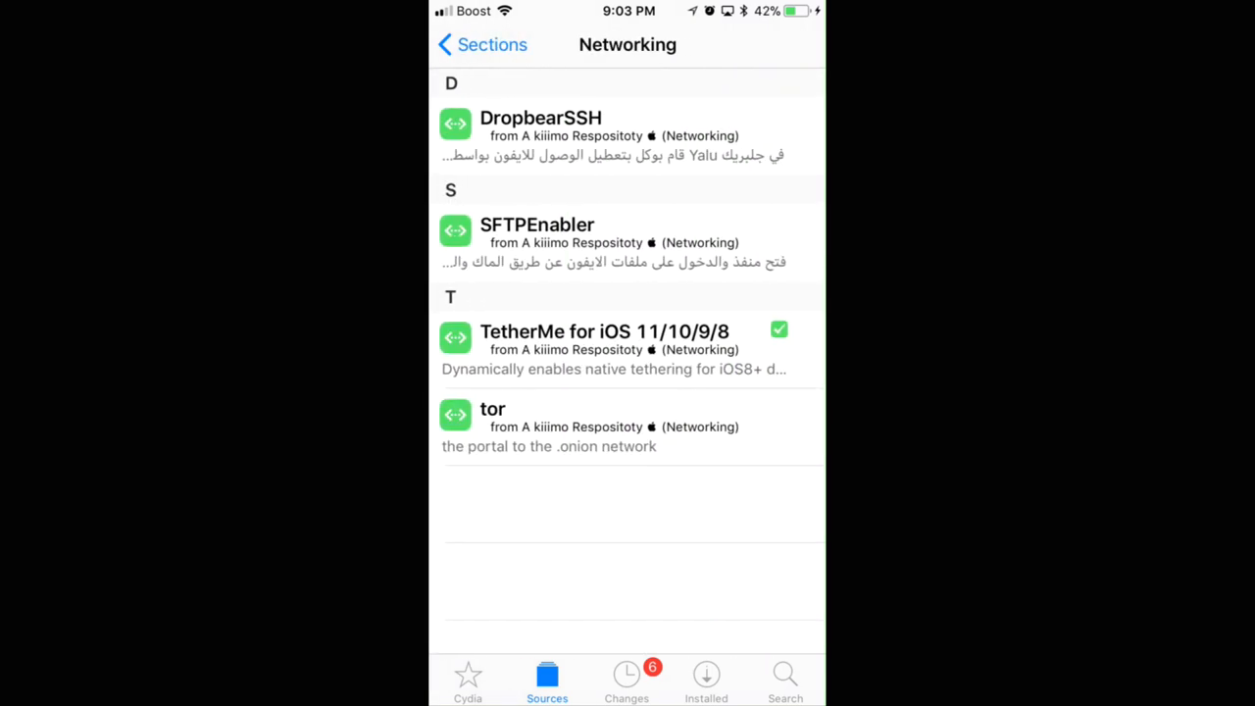
{"action": "left_click", "coordinate": [627, 349]}
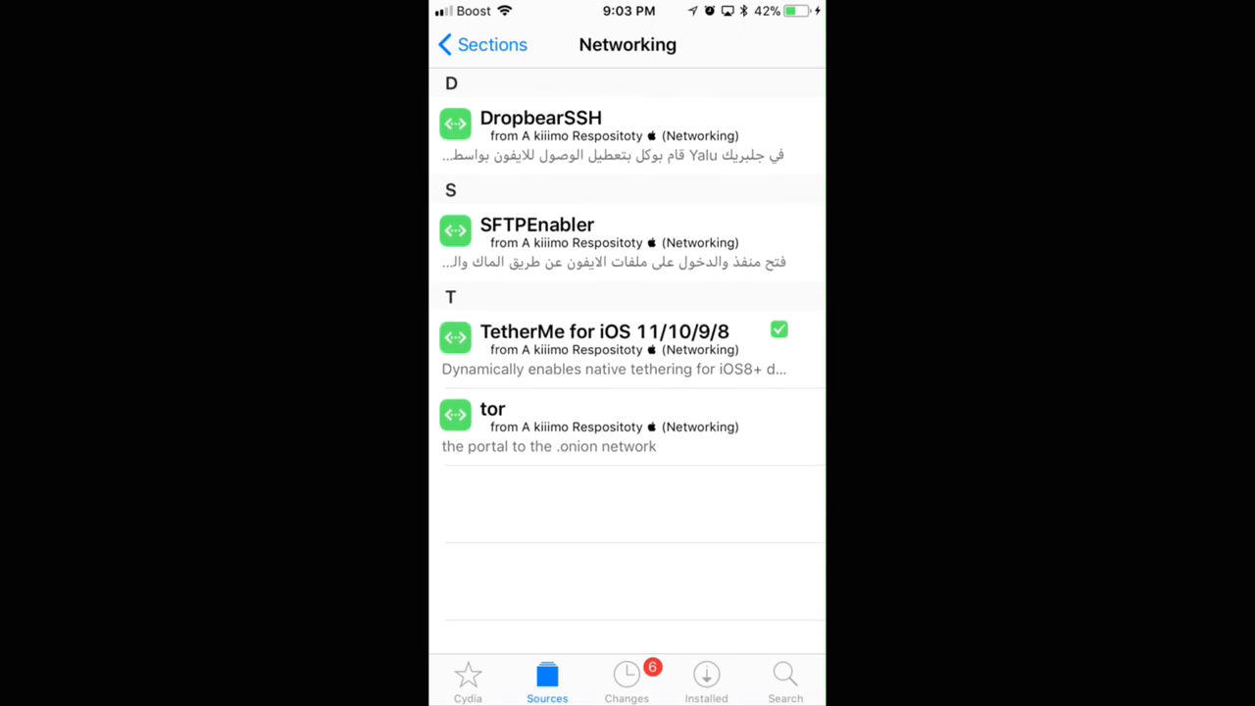
{"action": "left_click", "coordinate": [604, 342]}
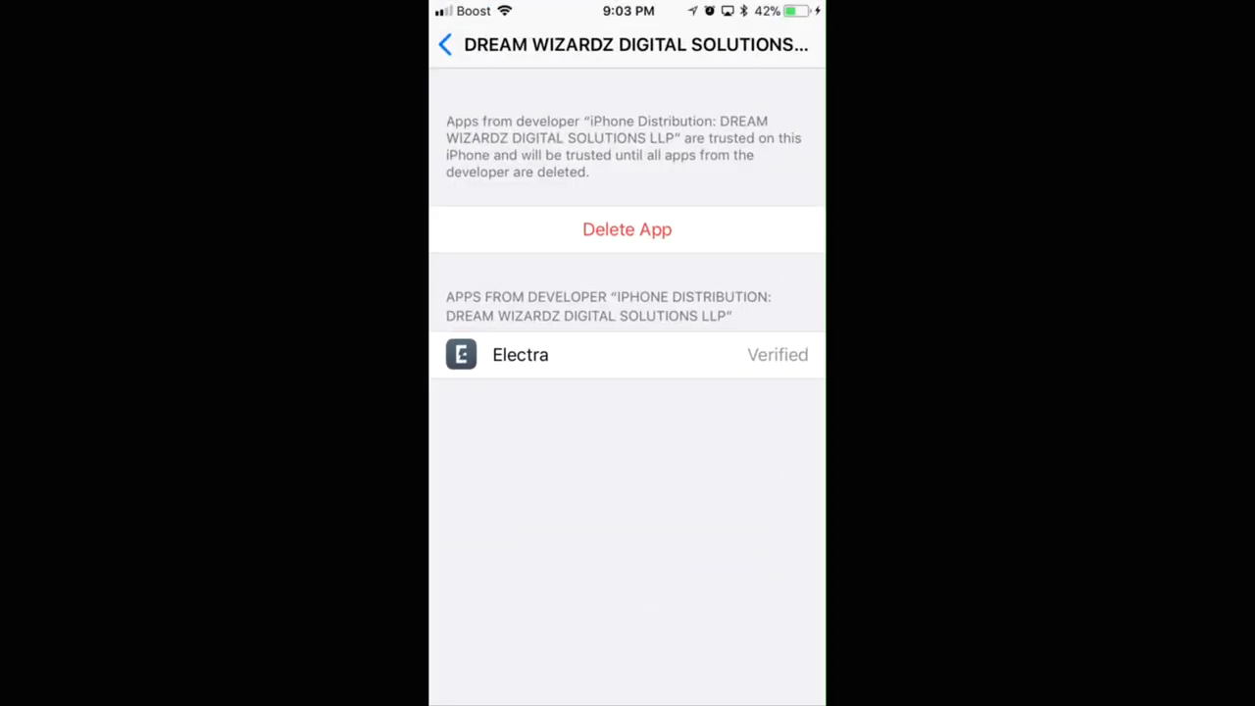
Navigate from device management back to the main Settings list and into TetherMe's tethering options
{"action": "left_click", "coordinate": [448, 44]}
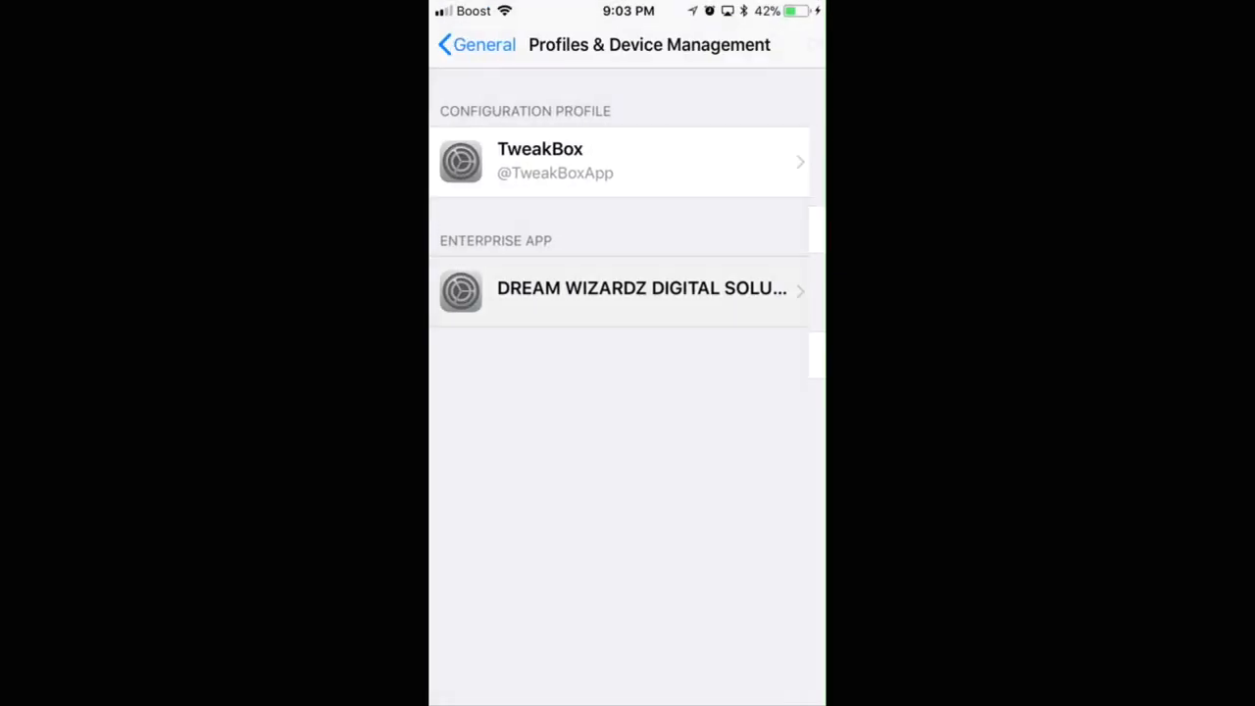
{"action": "left_click", "coordinate": [474, 43]}
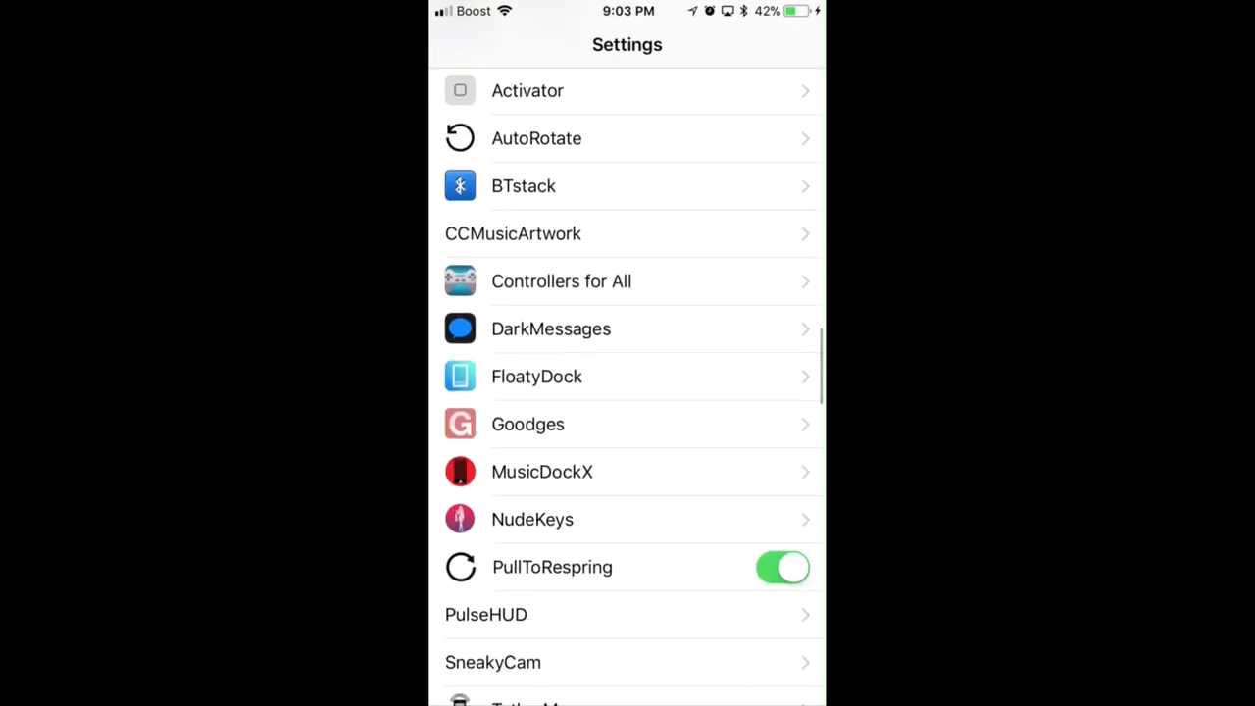
{"action": "scroll", "scroll_direction": "down", "scroll_amount": 3}
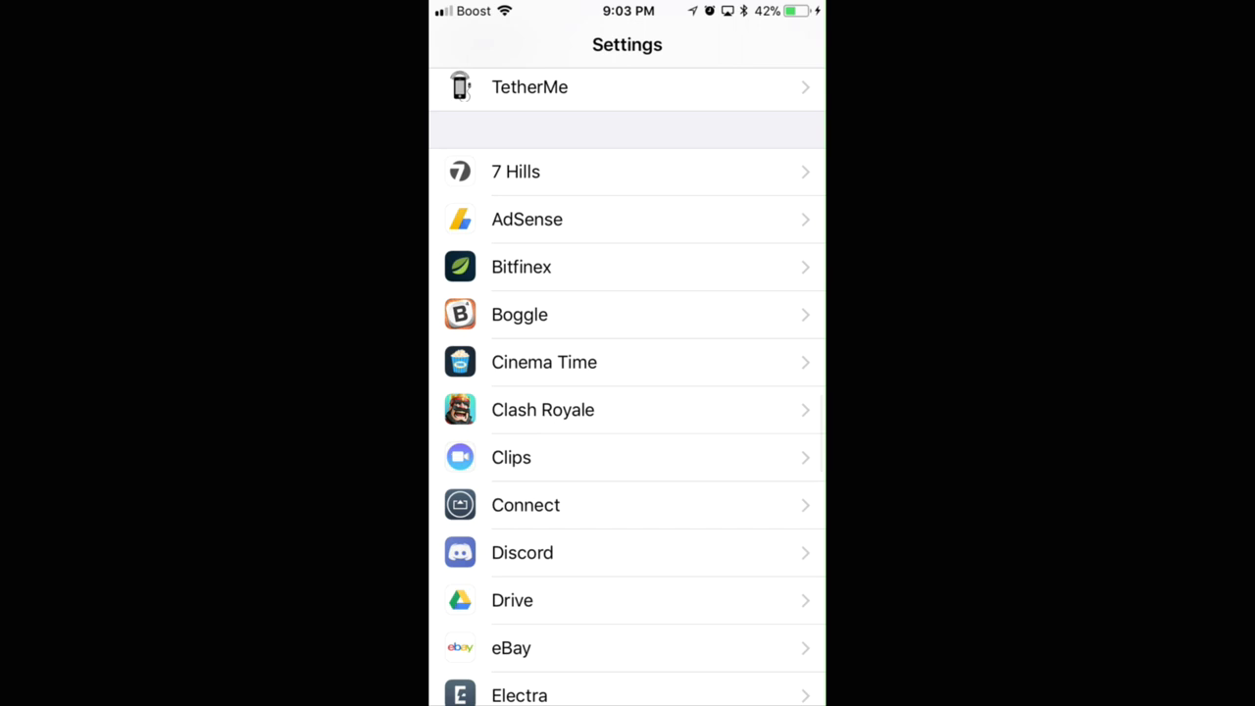
{"action": "left_click", "coordinate": [627, 86]}
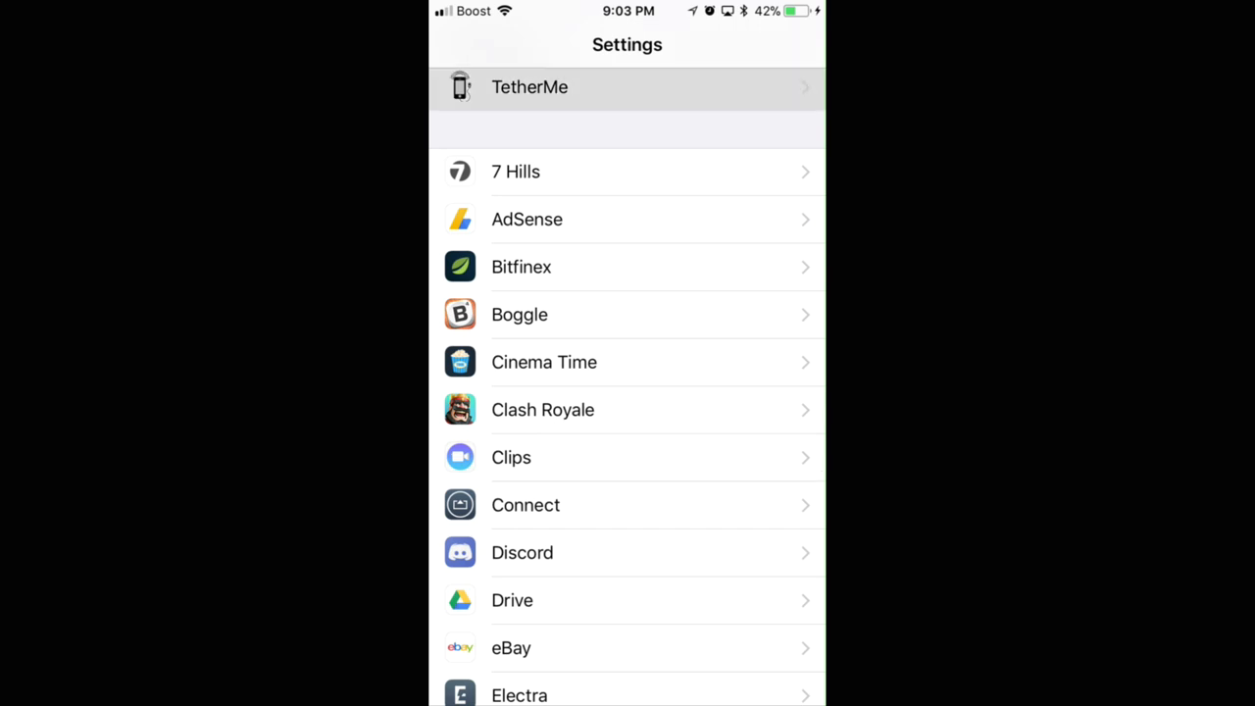
{"action": "left_click", "coordinate": [529, 86]}
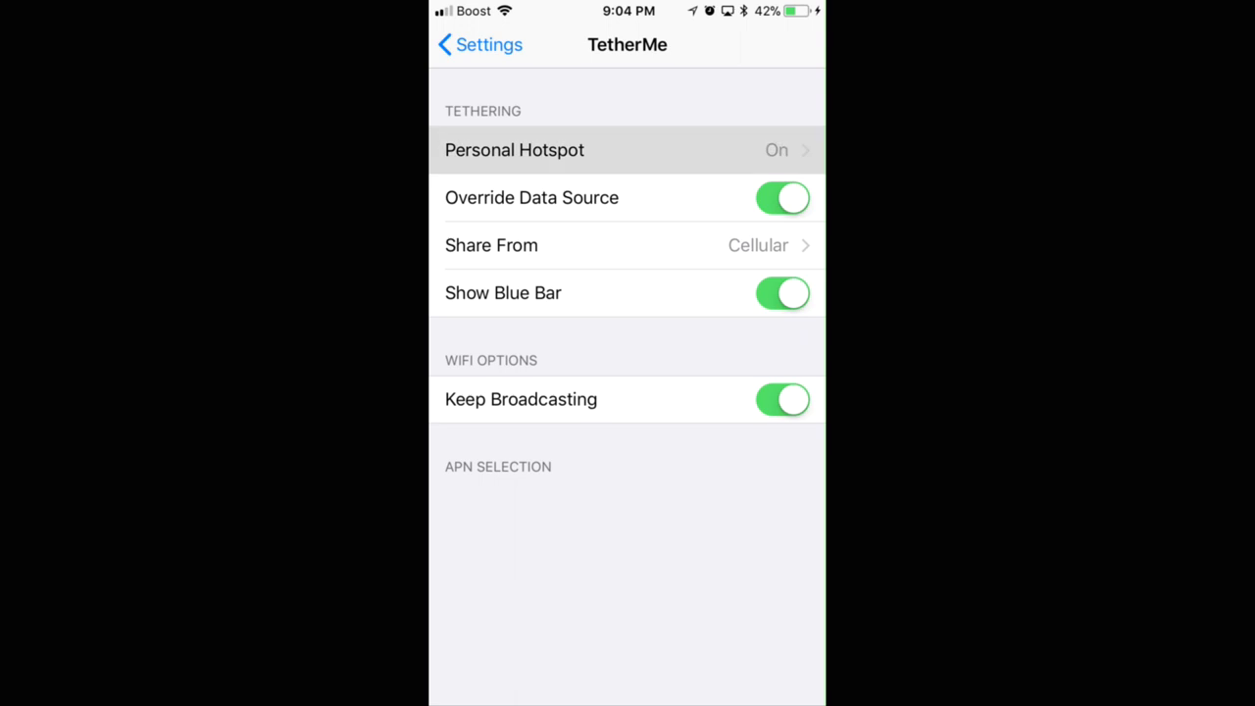
Acknowledge TetherMe's override notice, leaving Personal Hotspot off with data shared from Cellular
{"action": "left_click", "coordinate": [627, 150]}
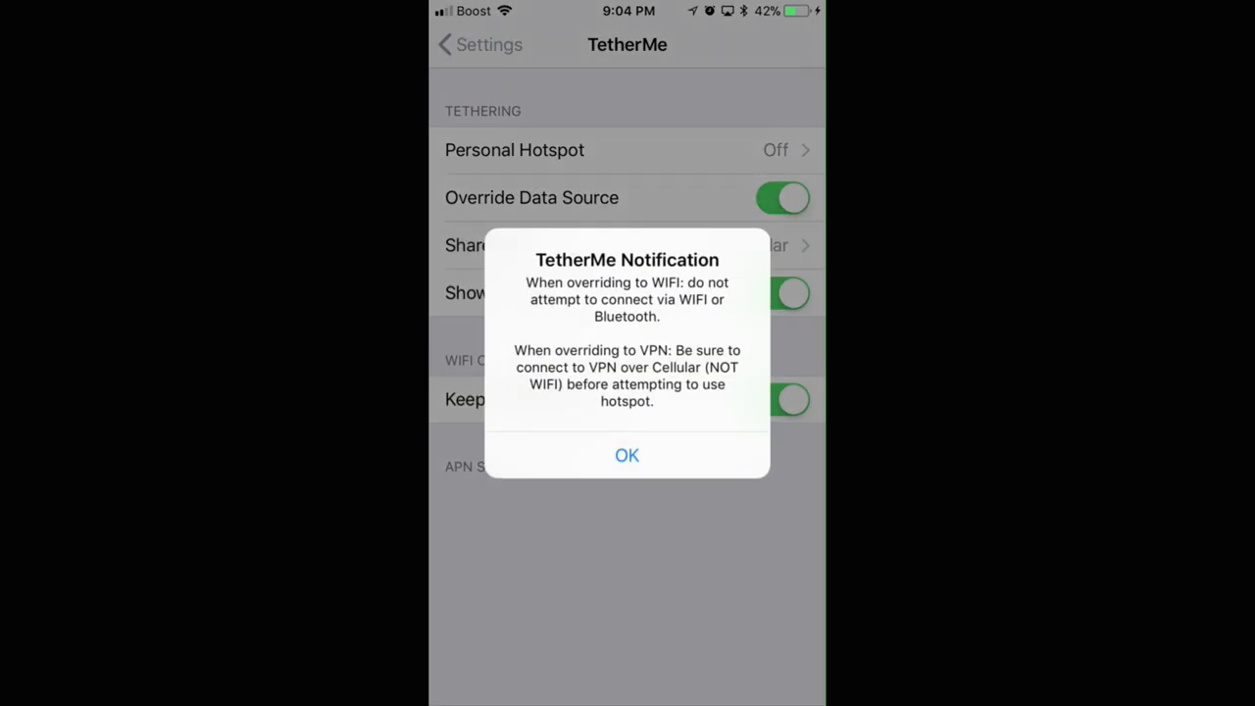
{"action": "left_click", "coordinate": [628, 455]}
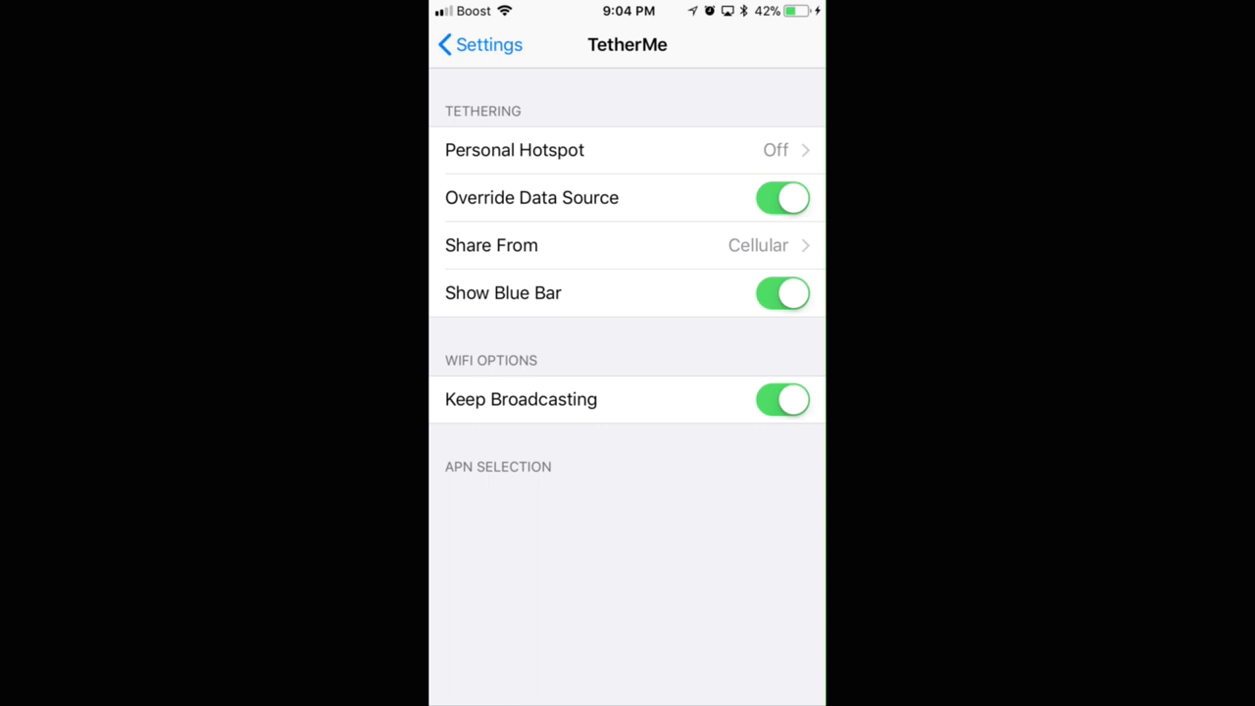